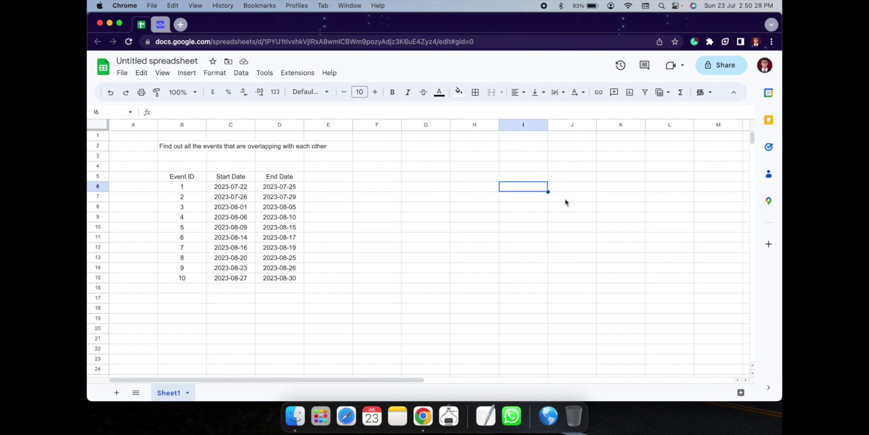
mouse_move(379, 178)
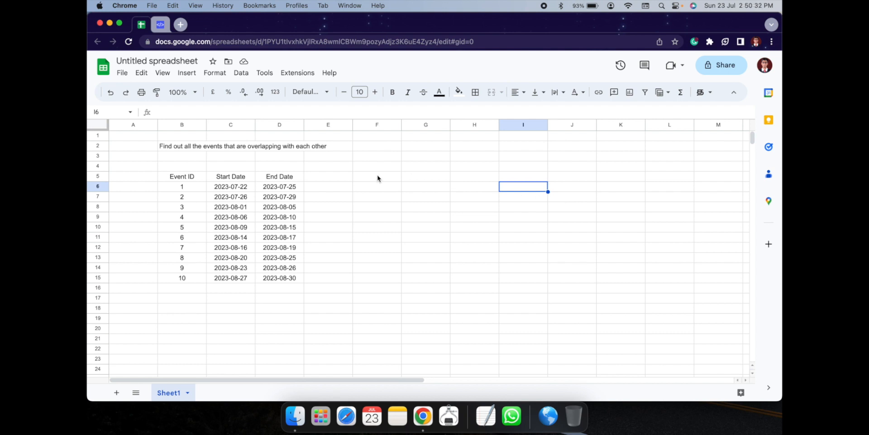
Step: Point out the start and end dates of events 1, 4 and 5 in the event table
left_click(231, 186)
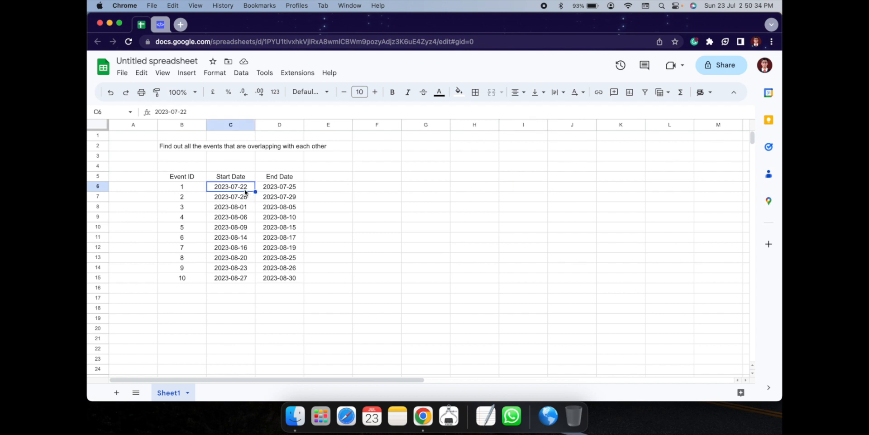
left_click(231, 206)
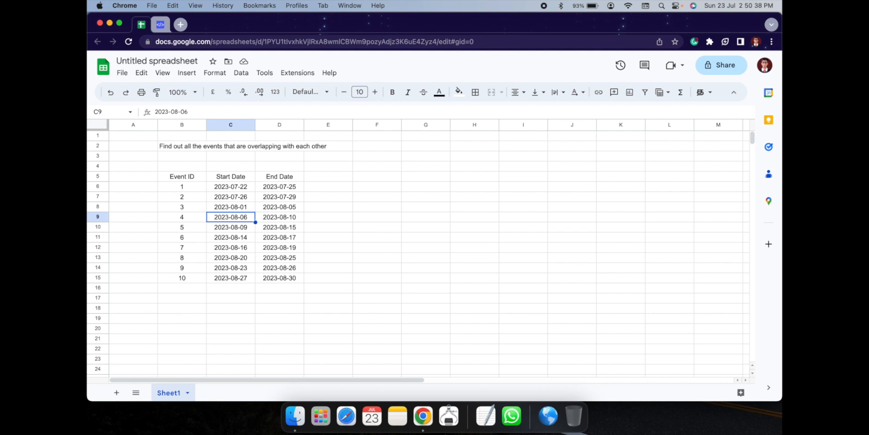
left_click_drag(231, 217, 280, 216)
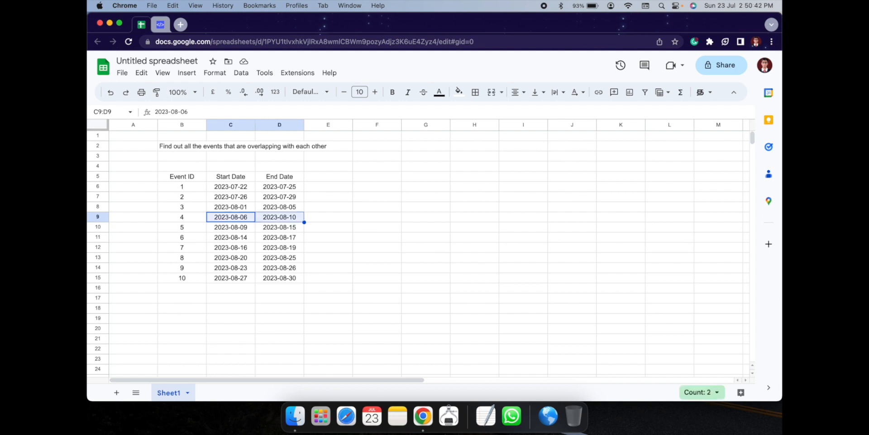
left_click(231, 226)
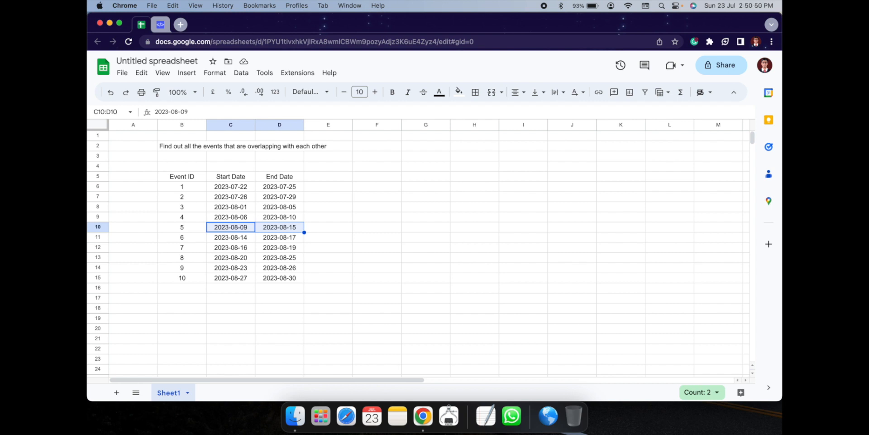
left_click(377, 227)
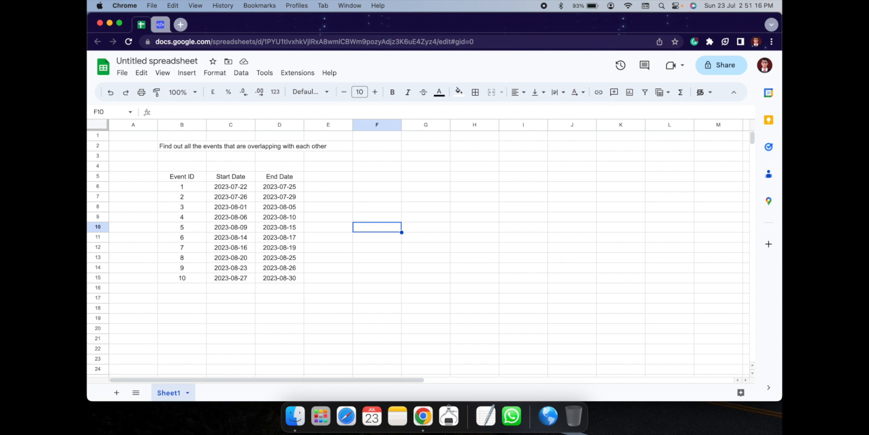
mouse_move(413, 178)
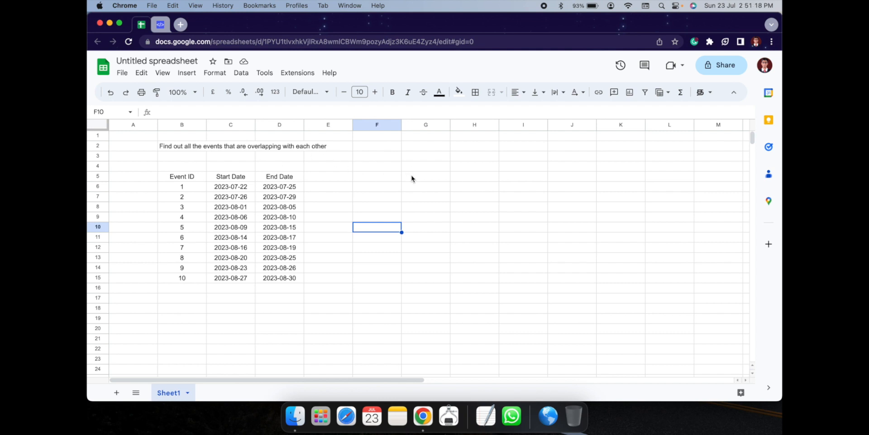
Step: Shade cells G5:G11 orange as the first interval block
left_click(426, 176)
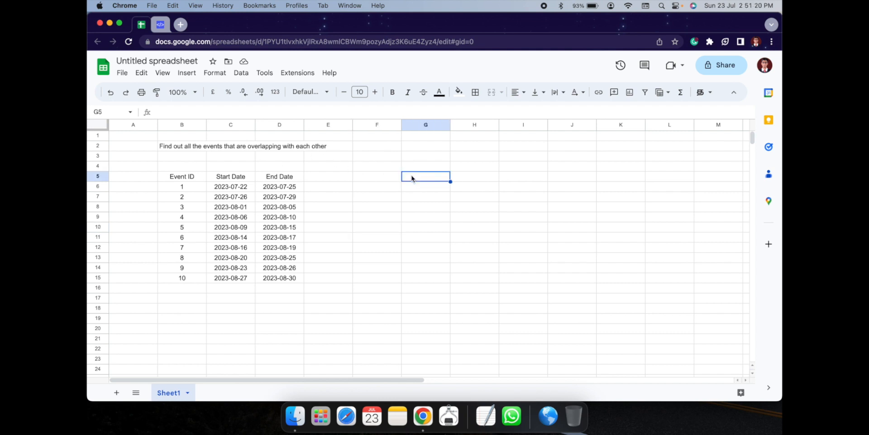
left_click_drag(426, 176, 425, 236)
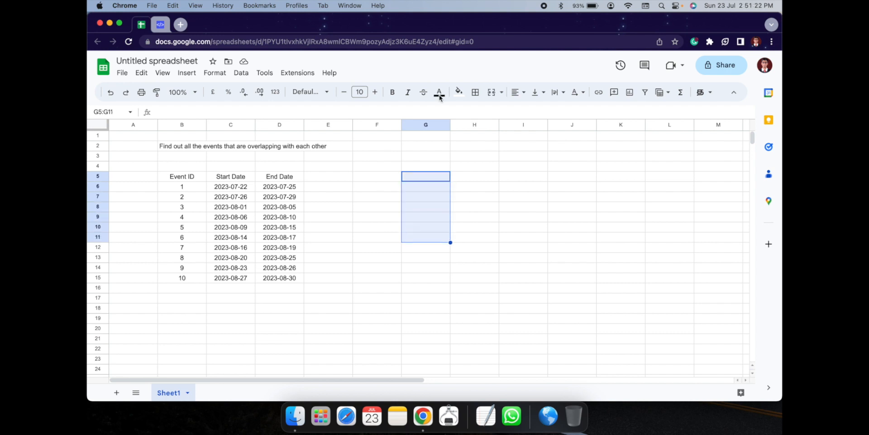
left_click(458, 92)
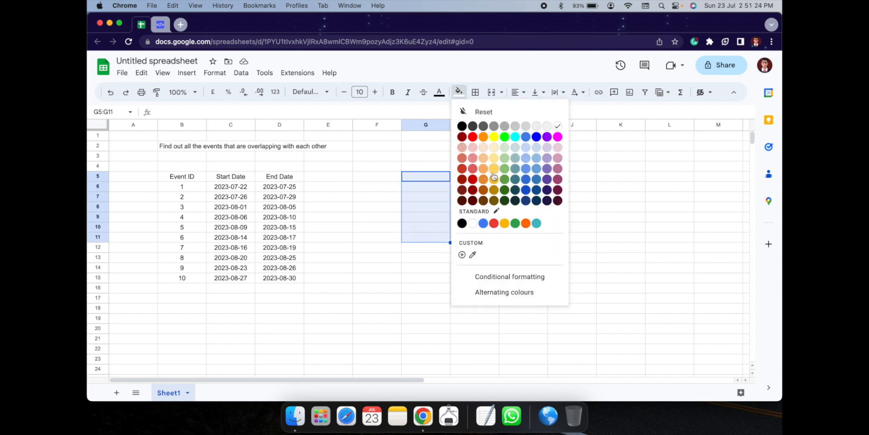
left_click(493, 169)
type("a")
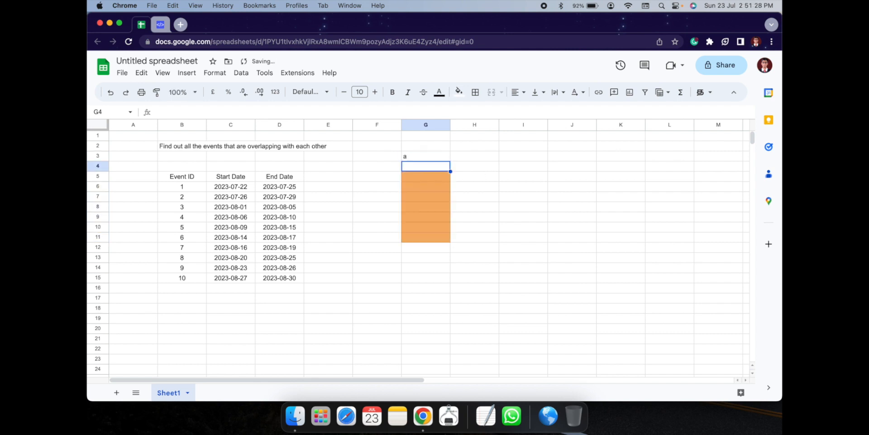
Step: Enter the day numbers beside the orange block in column F, starting with 7
left_click(377, 175)
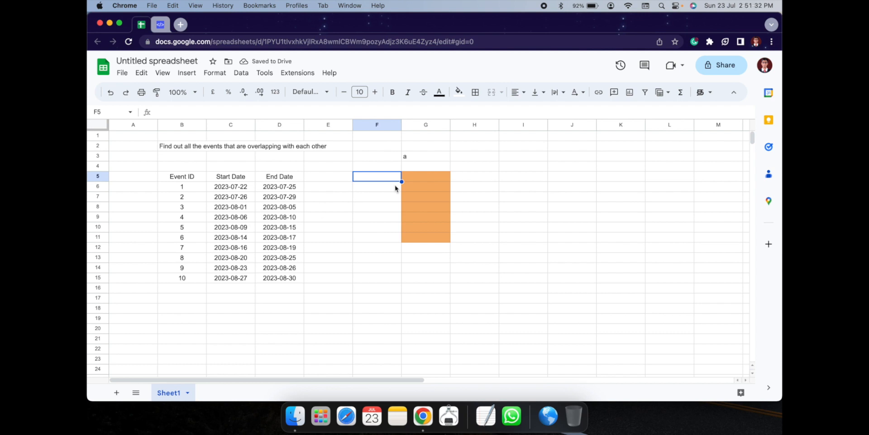
type("7")
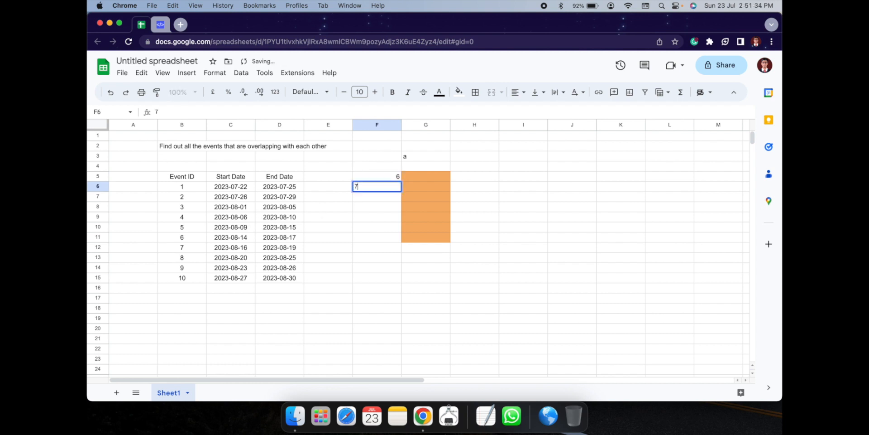
key("Enter")
type("8")
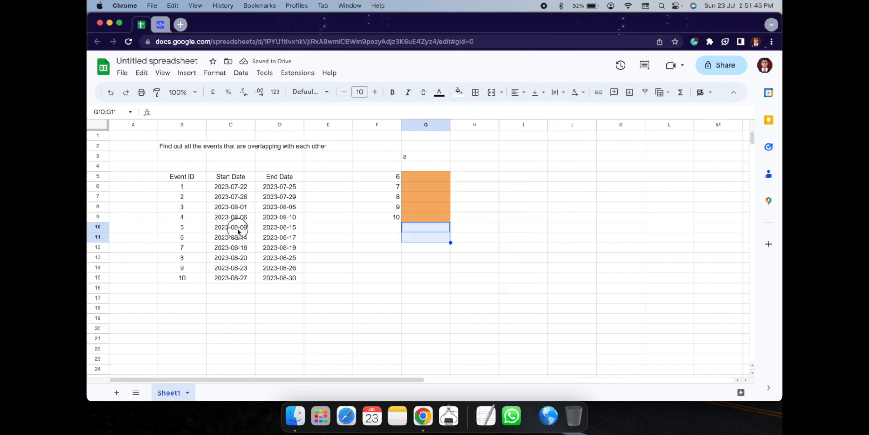
Step: Shade H8:H14 green as a second interval and number its days from 10 downward
left_click(231, 226)
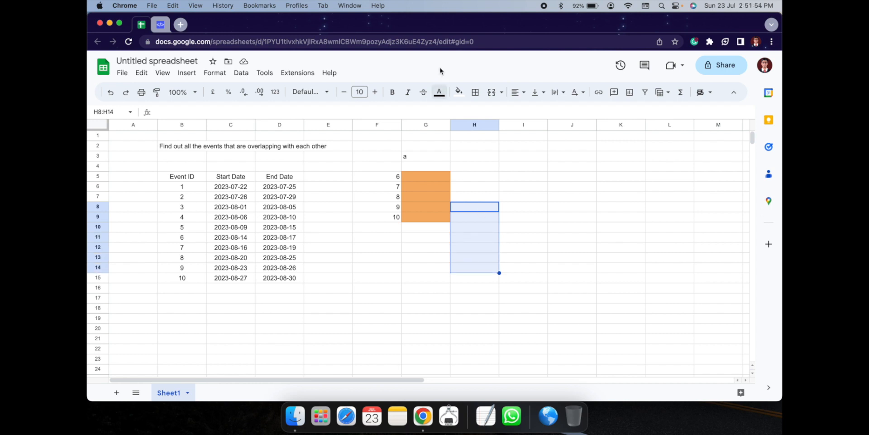
left_click(458, 93)
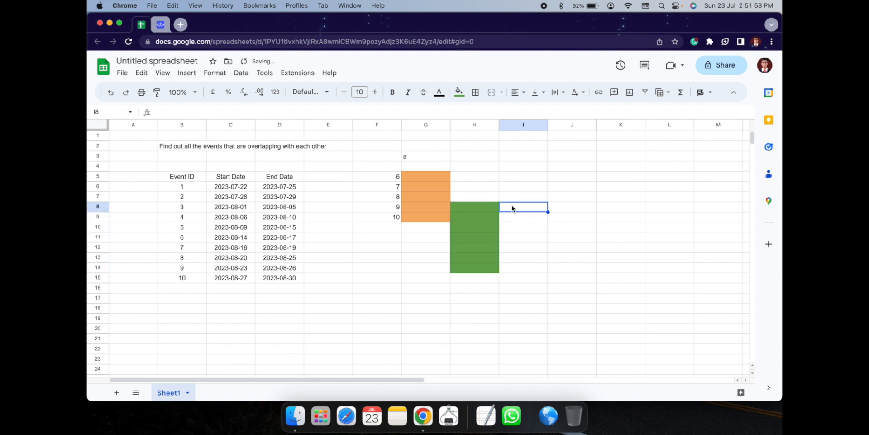
type("10")
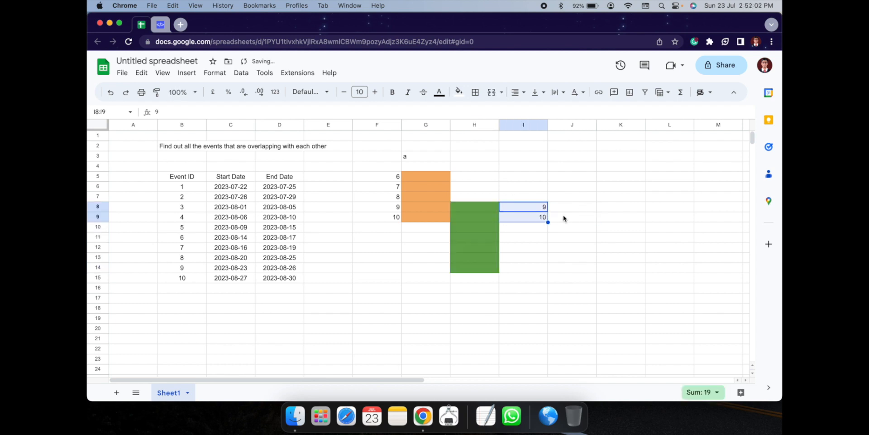
mouse_move(547, 273)
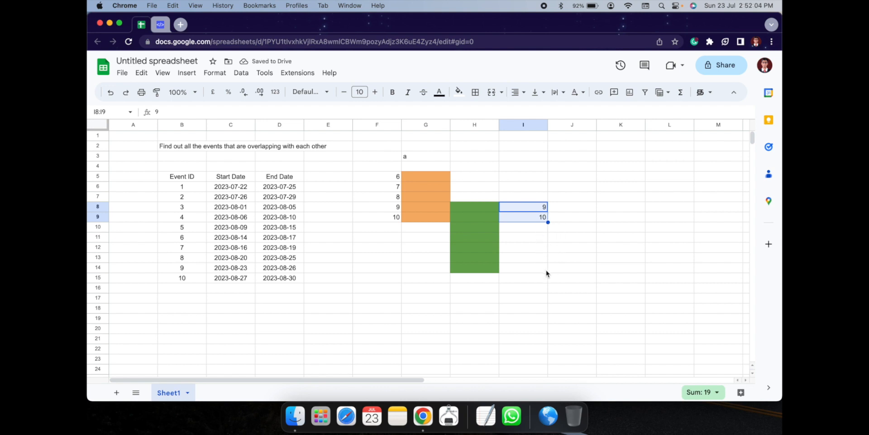
left_click(524, 206)
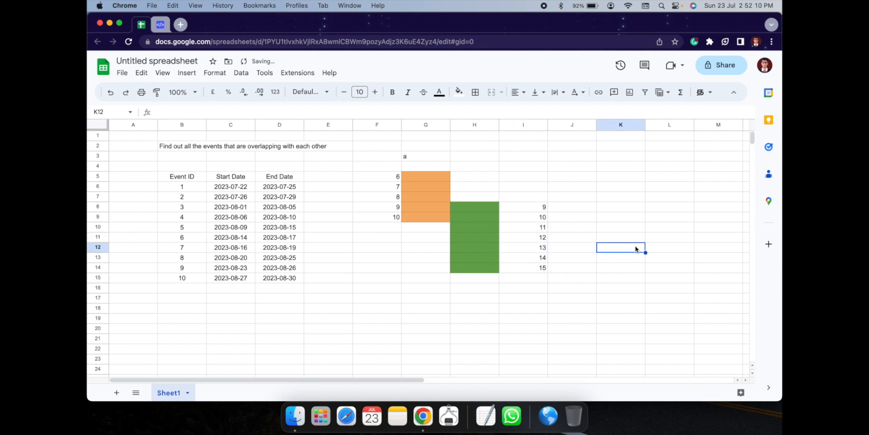
Step: Label the second block 'b' and move to empty cell G17 for the condition
left_click(475, 187)
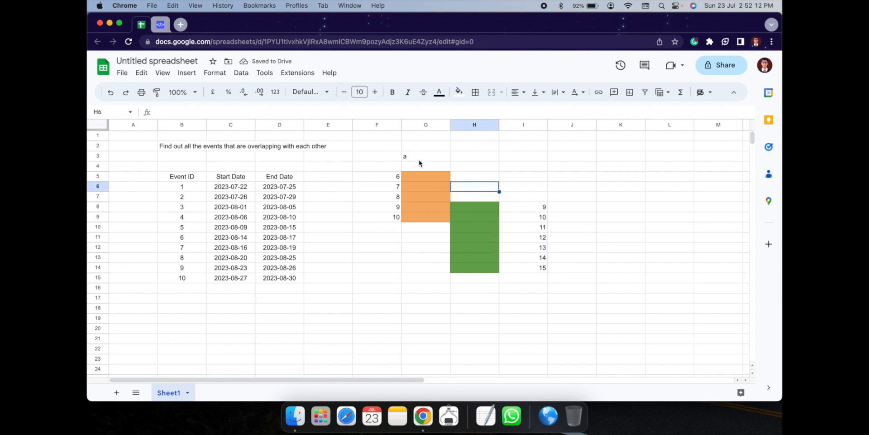
left_click(425, 156)
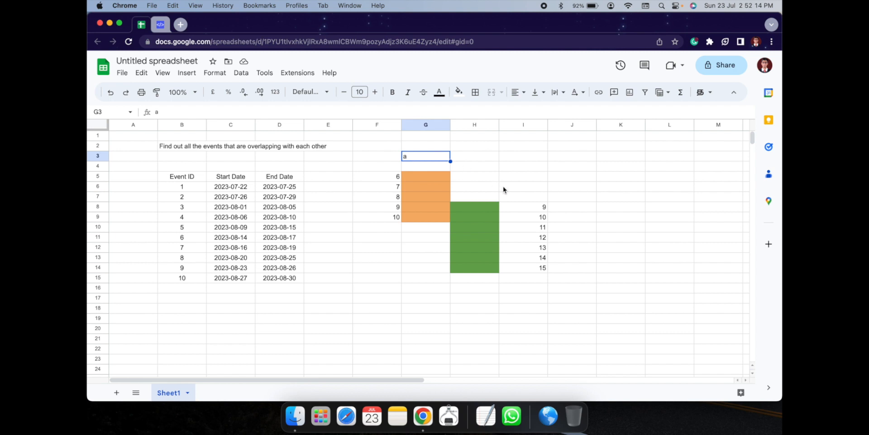
type("b")
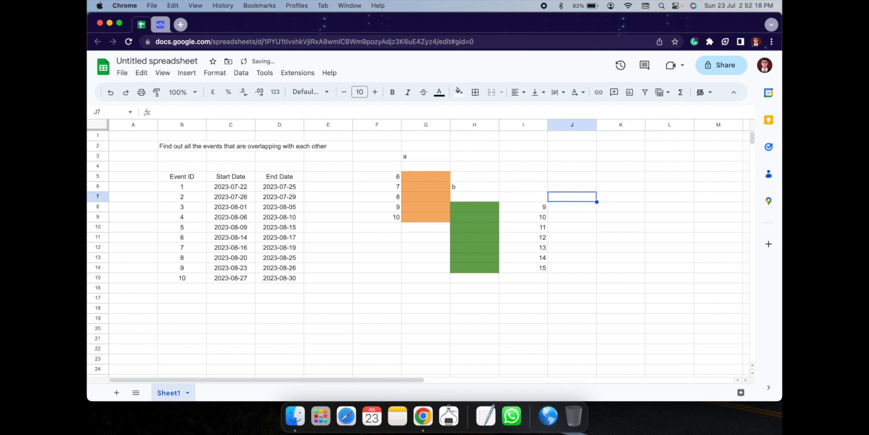
left_click(426, 301)
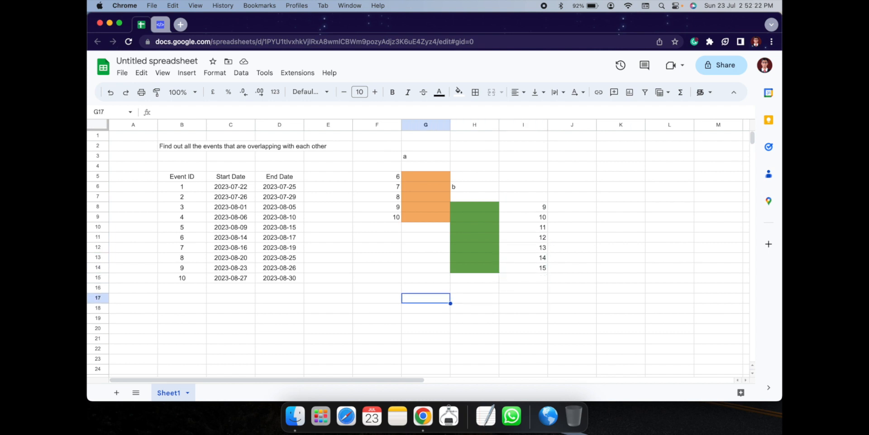
Step: Write 'a.start_date<b.end_date and a.end_date >b.start_date' in G17
type("a.st")
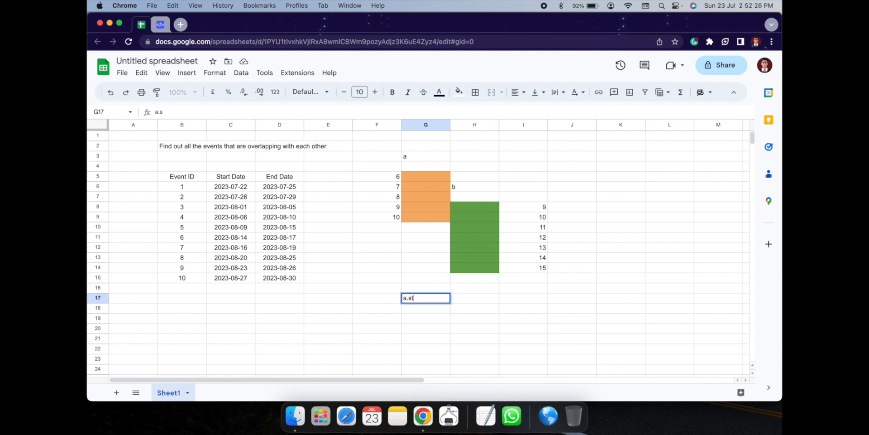
type("art")
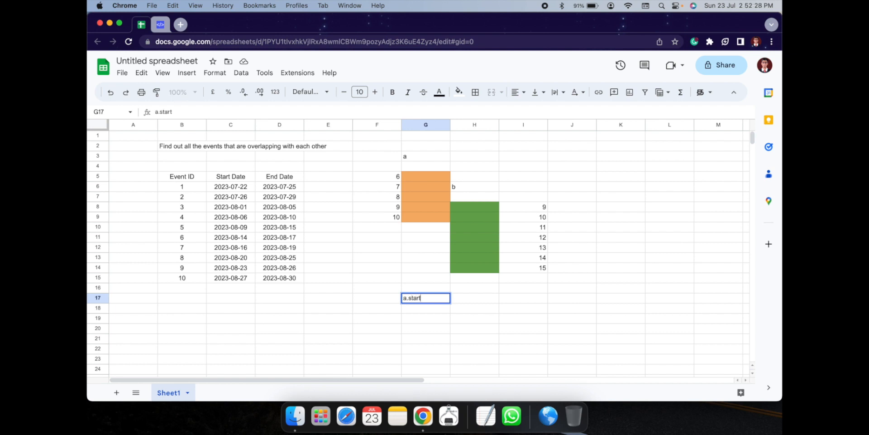
type("_date")
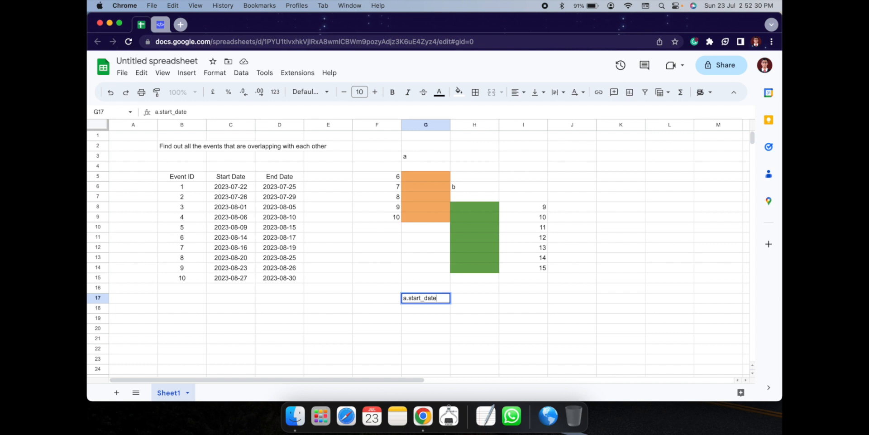
type("<b.end_date a")
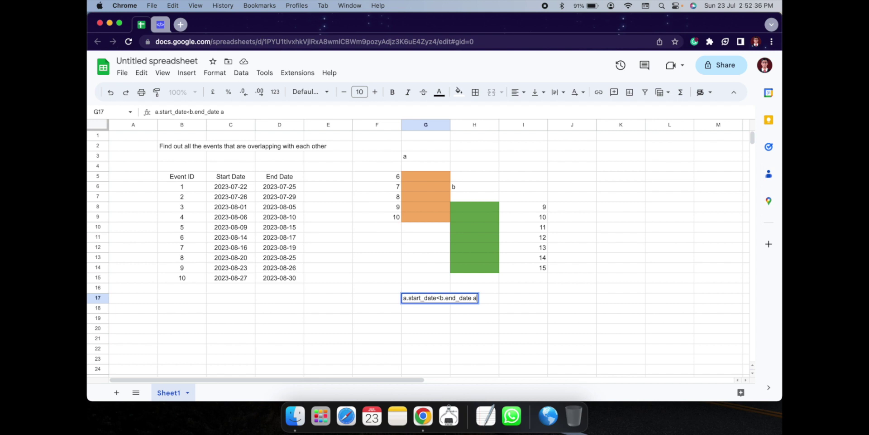
type("nd")
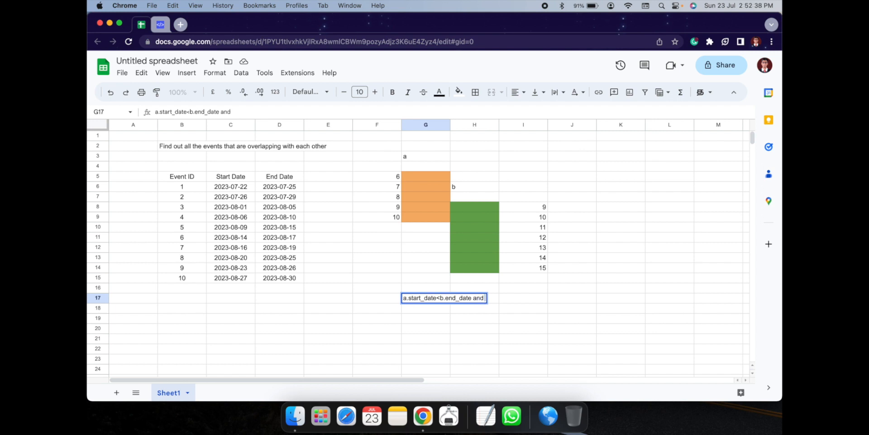
type("a.end_date")
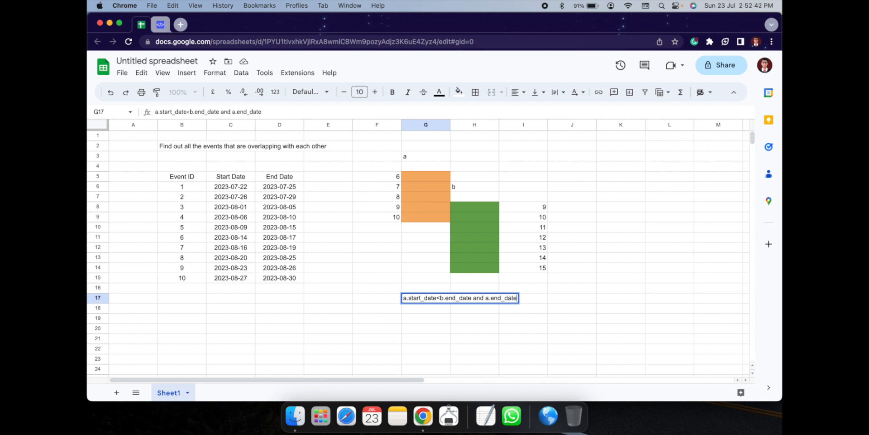
type(">")
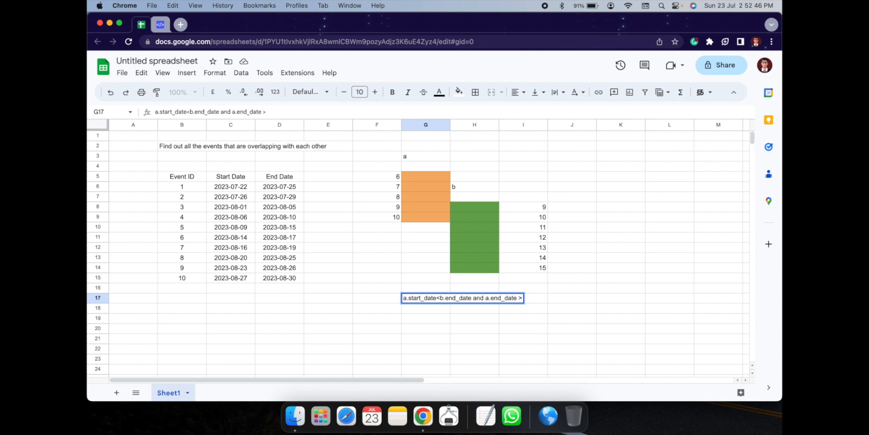
type("b.s")
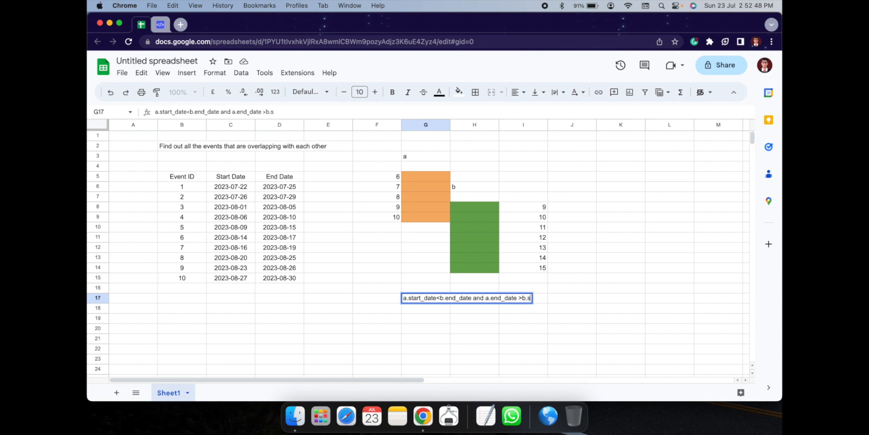
type("tart")
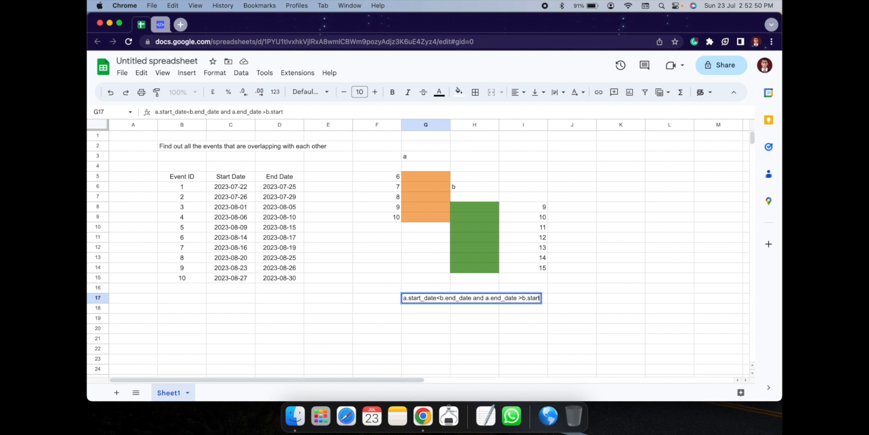
type("date")
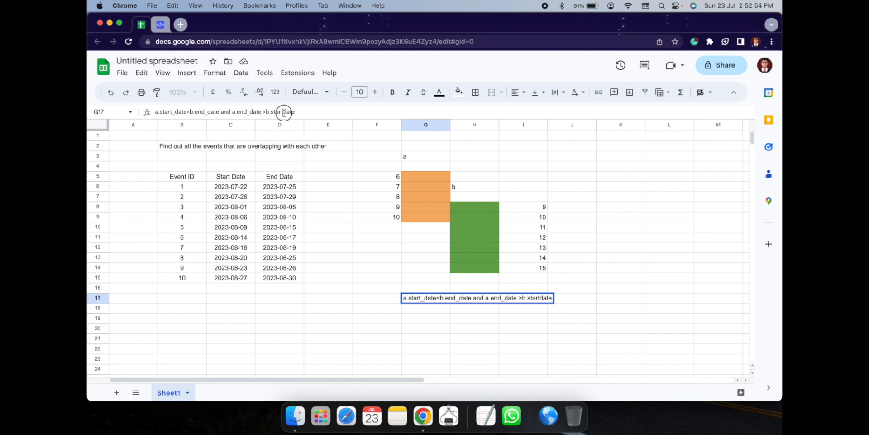
key("Enter")
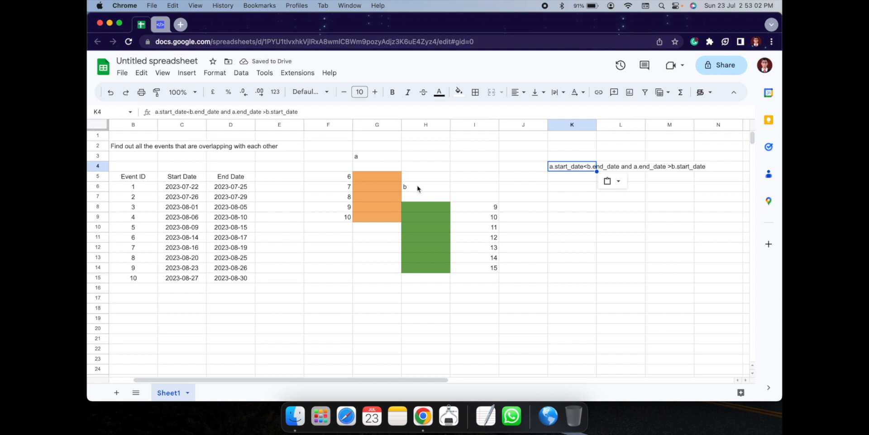
mouse_move(551, 170)
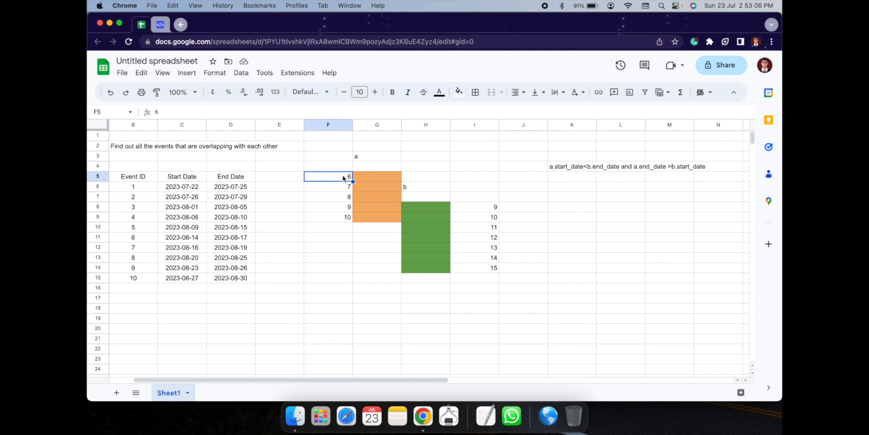
Step: List test value pairs 6, 15 and 10, 9 in K6:L7 beneath the condition
left_click(572, 186)
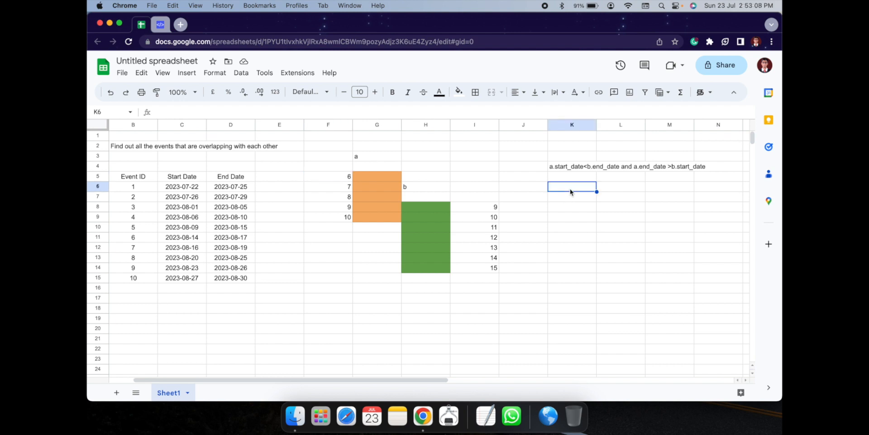
type("6")
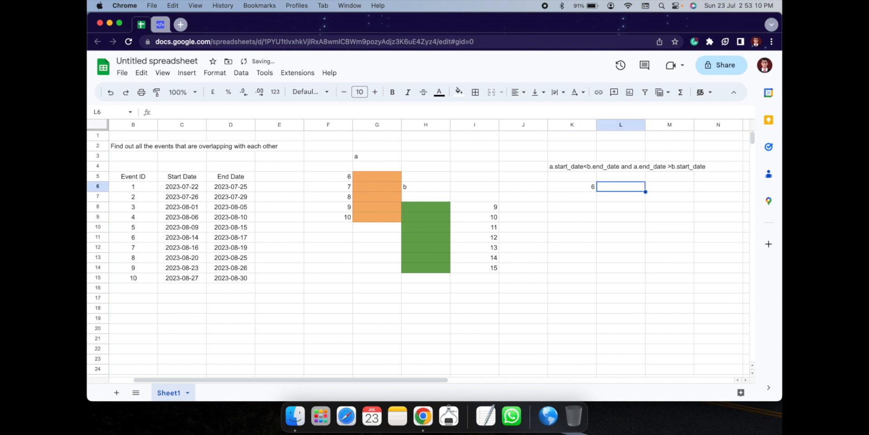
mouse_move(607, 216)
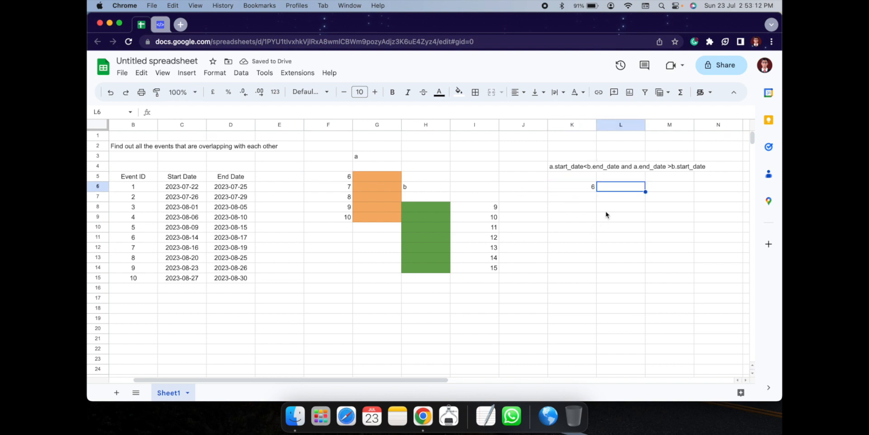
type("15")
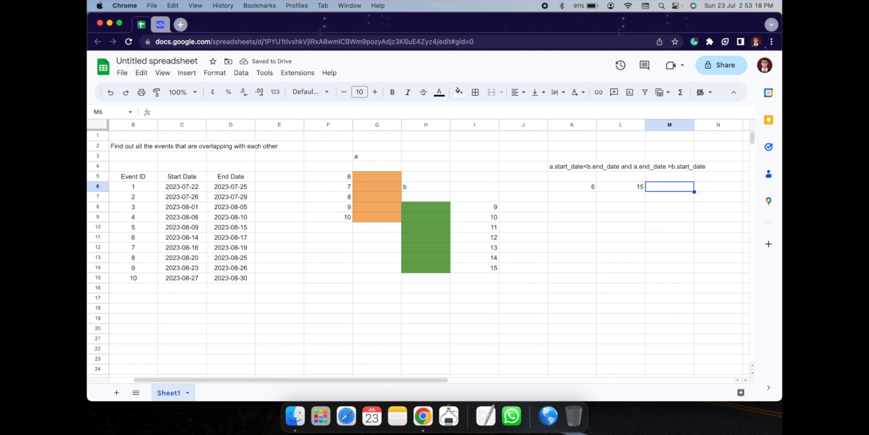
left_click(572, 196)
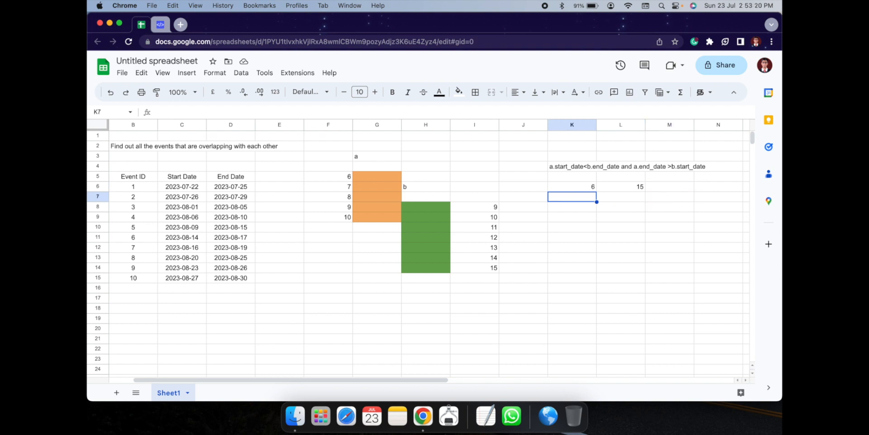
type("10")
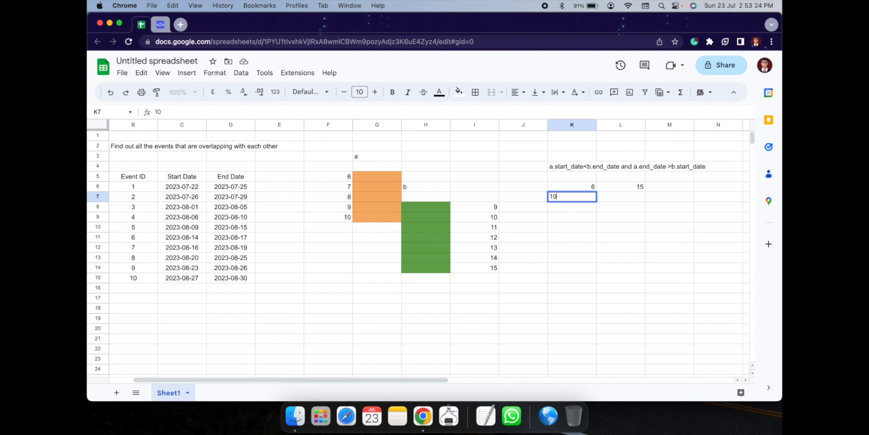
key("Tab")
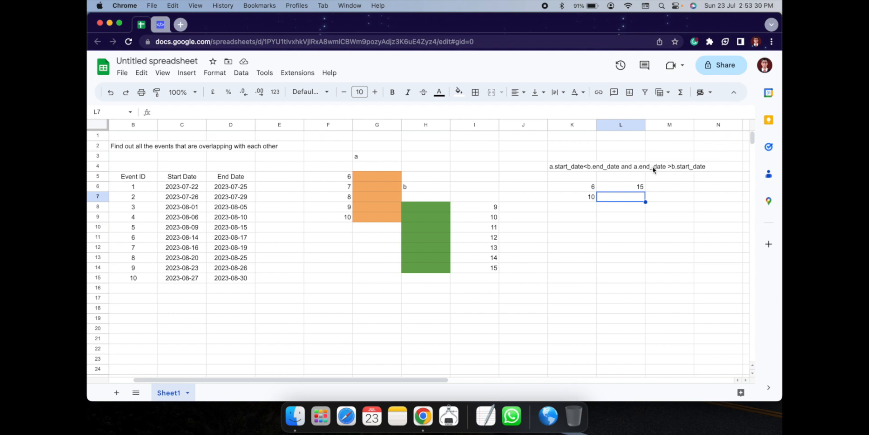
mouse_move(482, 214)
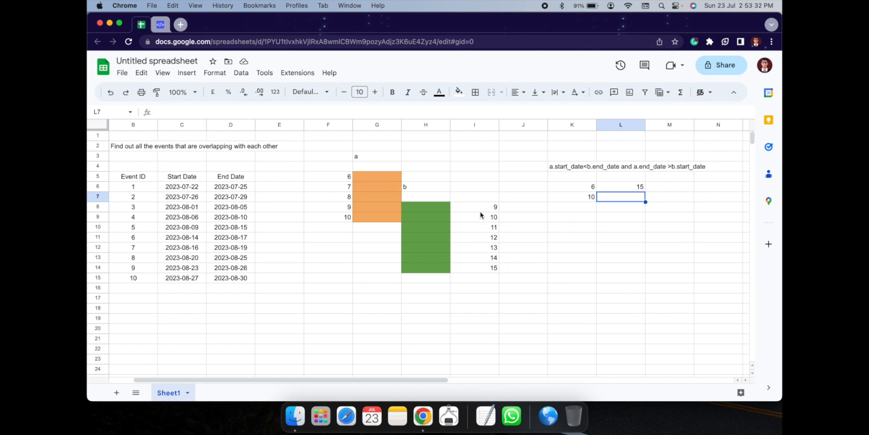
type("9")
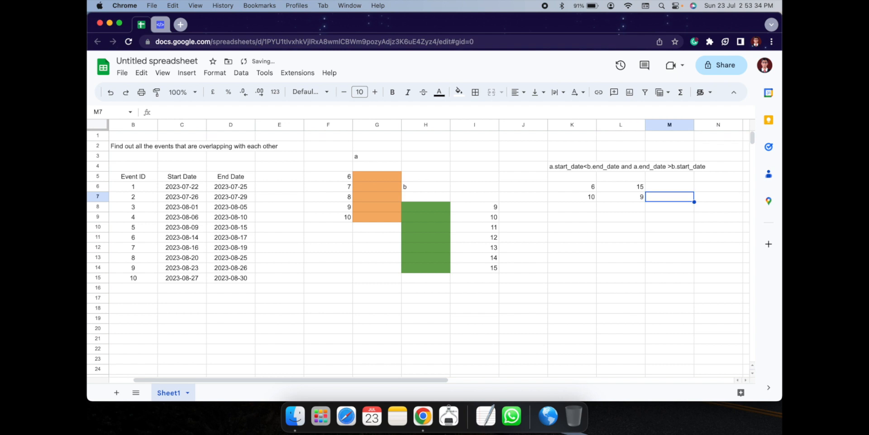
mouse_move(674, 172)
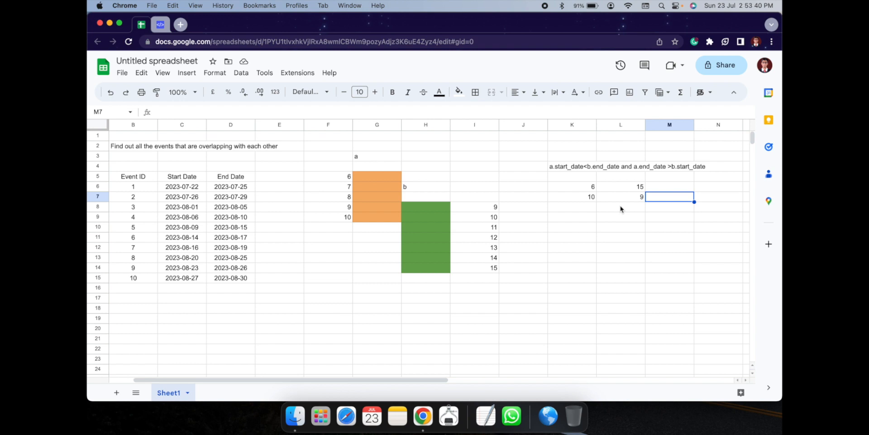
left_click(425, 186)
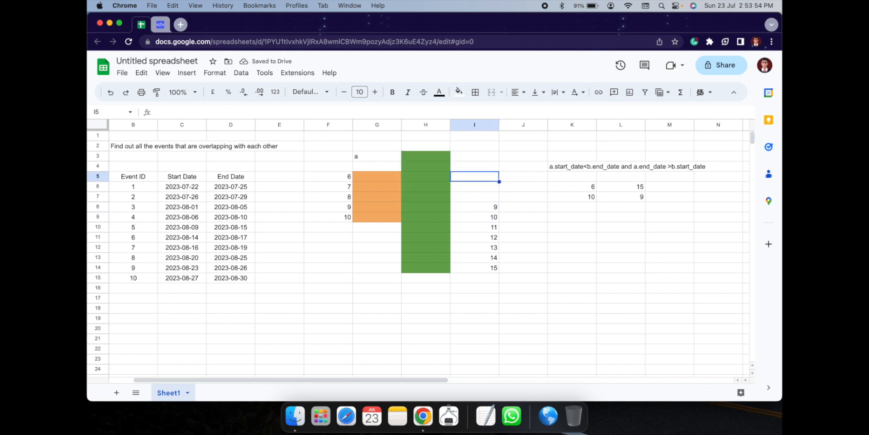
Step: Number the extended green bar from 4 in I3, filling the series down to 9
left_click(474, 156)
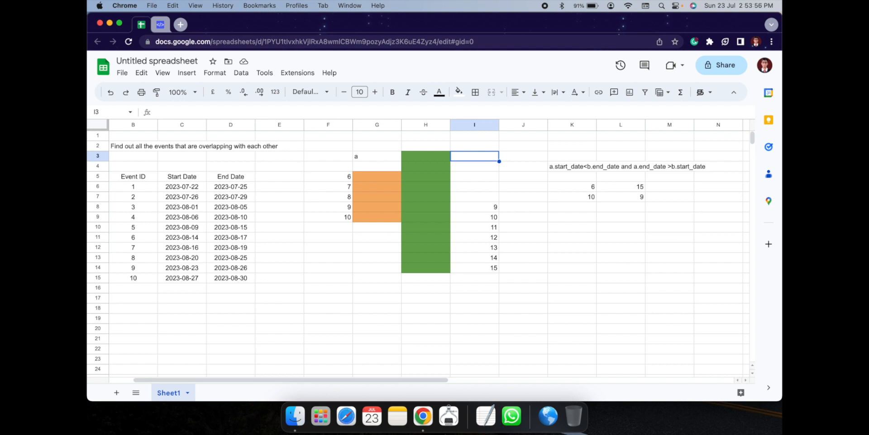
type("4")
left_click(474, 165)
type("5")
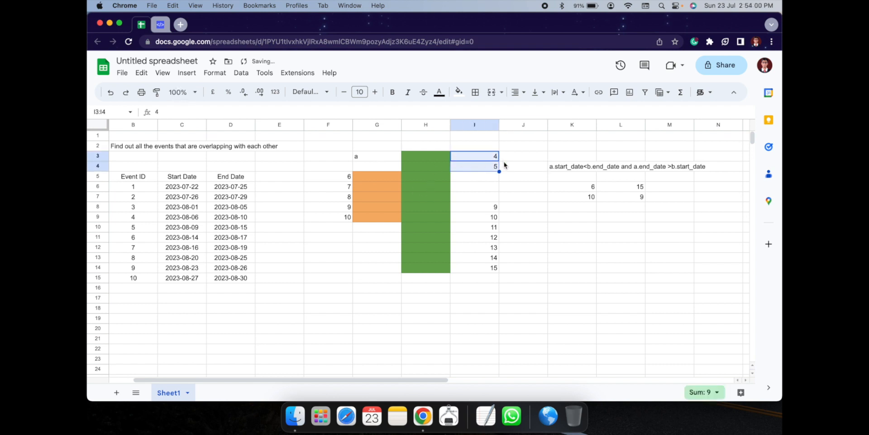
left_click_drag(473, 155, 473, 207)
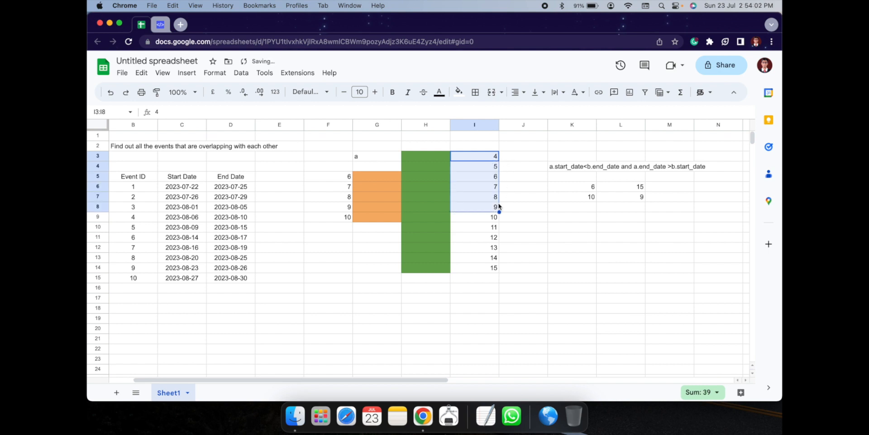
left_click(425, 140)
type("b")
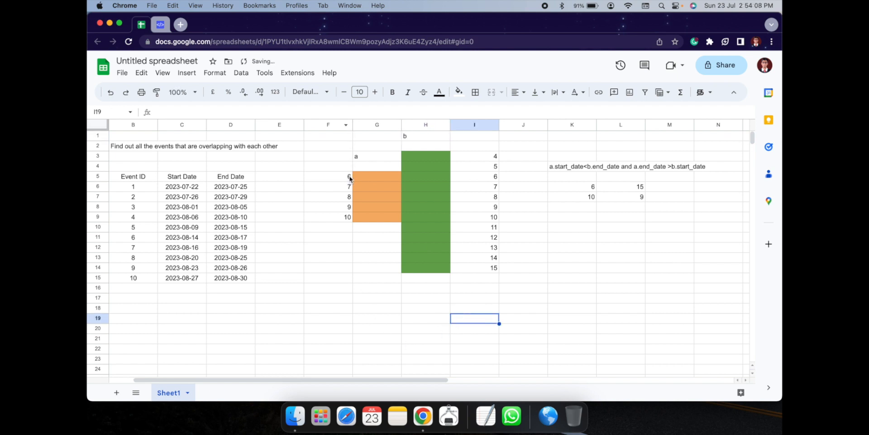
Step: Copy the condition to G16 and record test pairs 6/15 and 10/4 as 'yes' below it
left_click(572, 167)
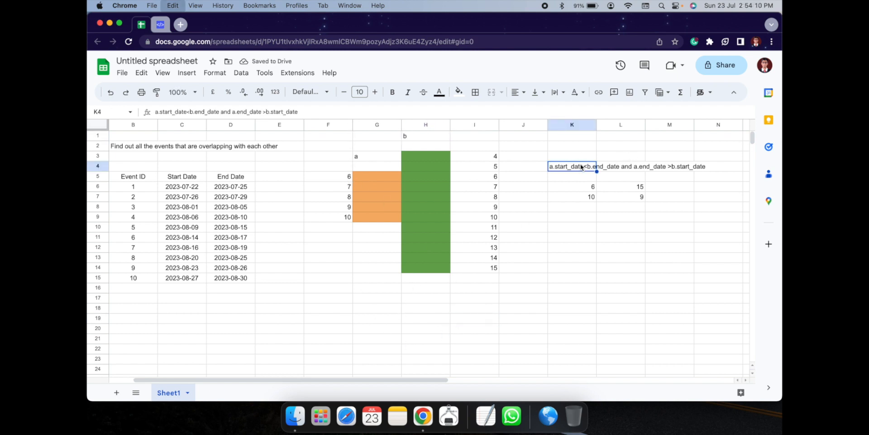
left_click(376, 288)
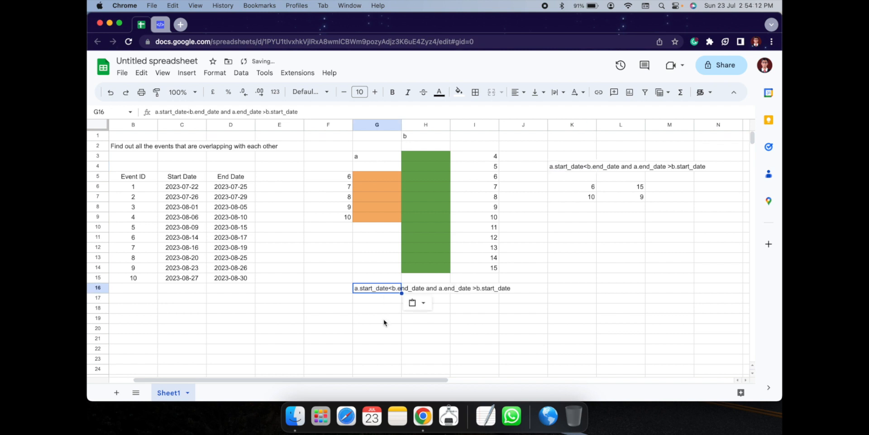
left_click(384, 322)
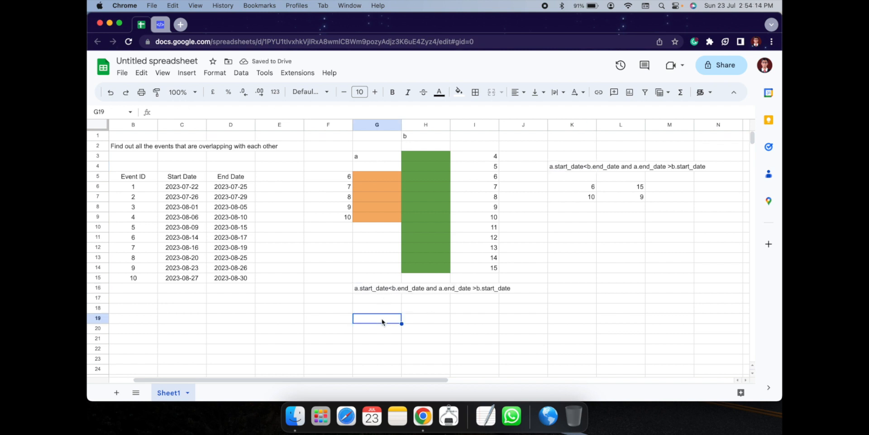
type("6")
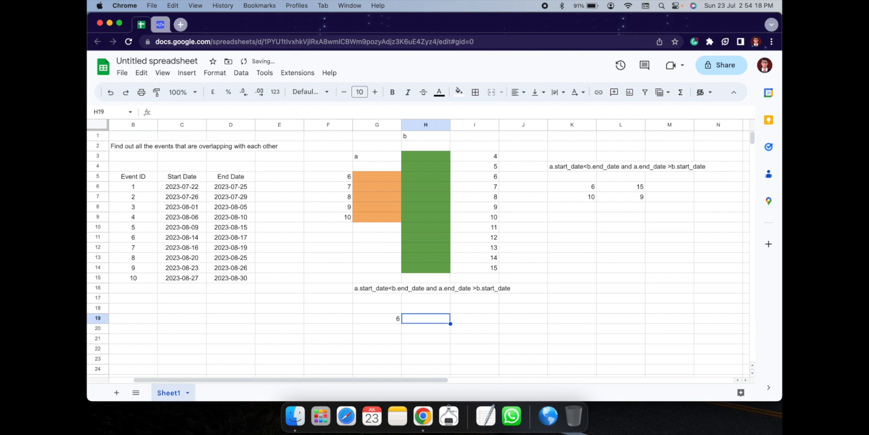
type("15")
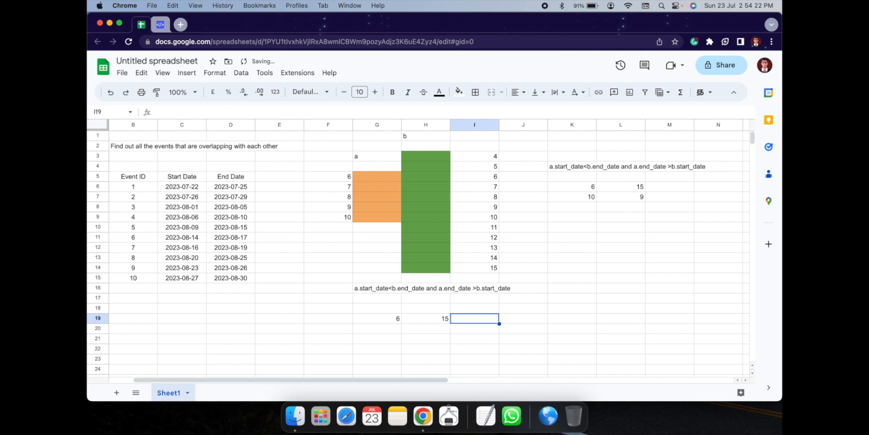
type("yes")
left_click(377, 328)
type("10")
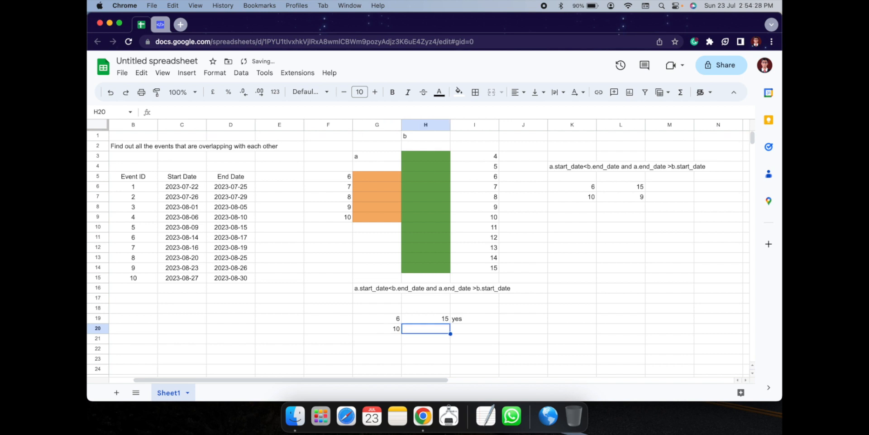
type("4")
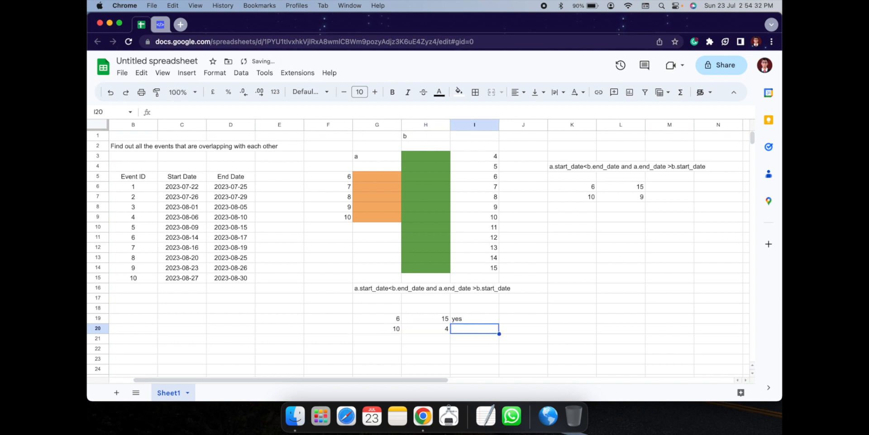
type("yes")
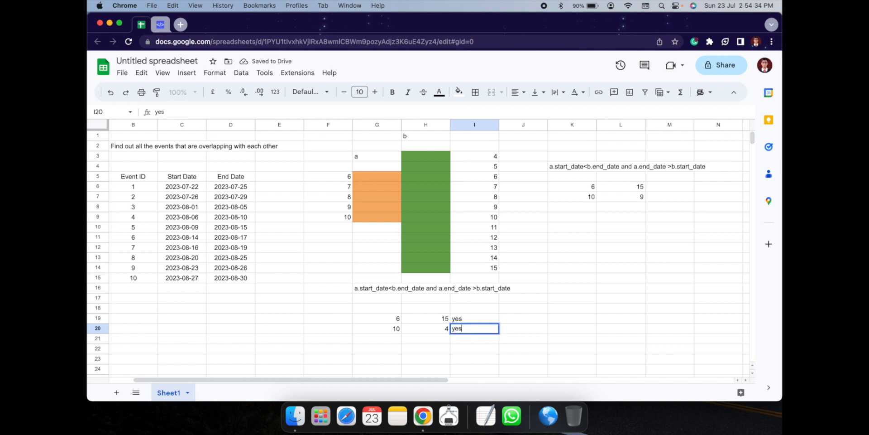
left_click(426, 155)
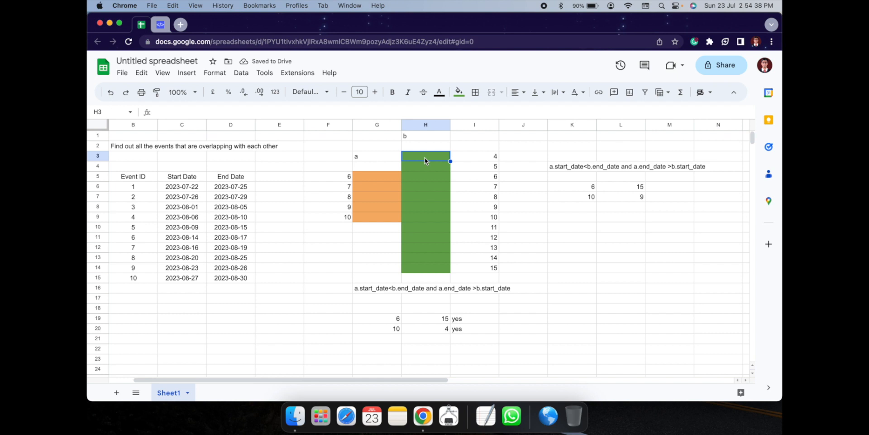
Step: Remove the green fill from H3:H5 and H9:H14, shrinking block b to rows 6–8
left_click_drag(425, 155, 425, 177)
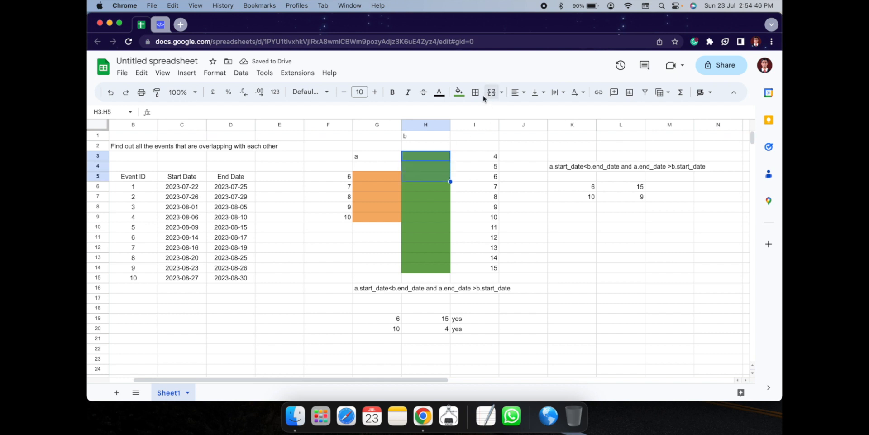
left_click(458, 92)
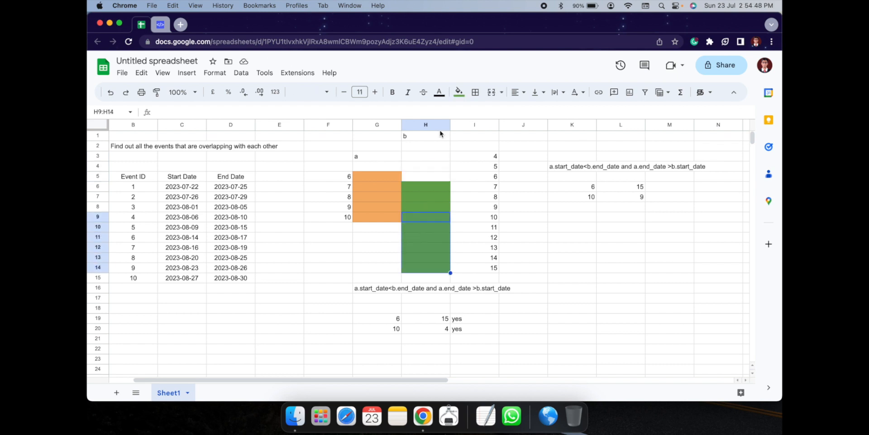
left_click(458, 93)
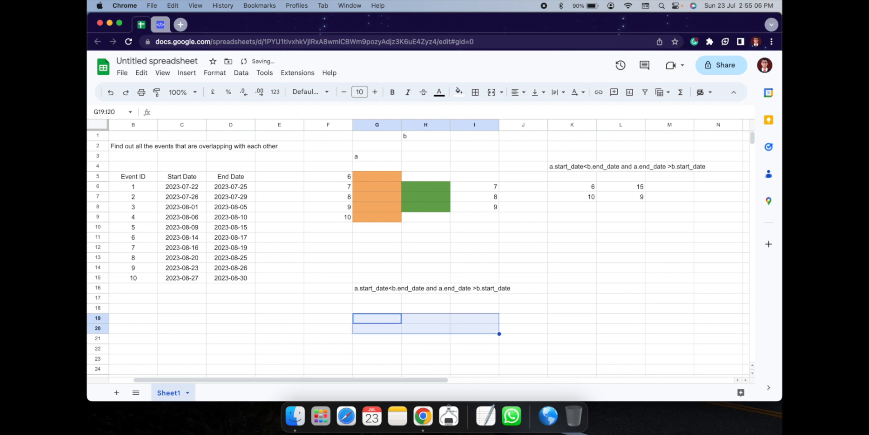
Step: Redo the test pairs as 6/9 and 10/7, then switch to the OneCompiler editor
left_click(377, 319)
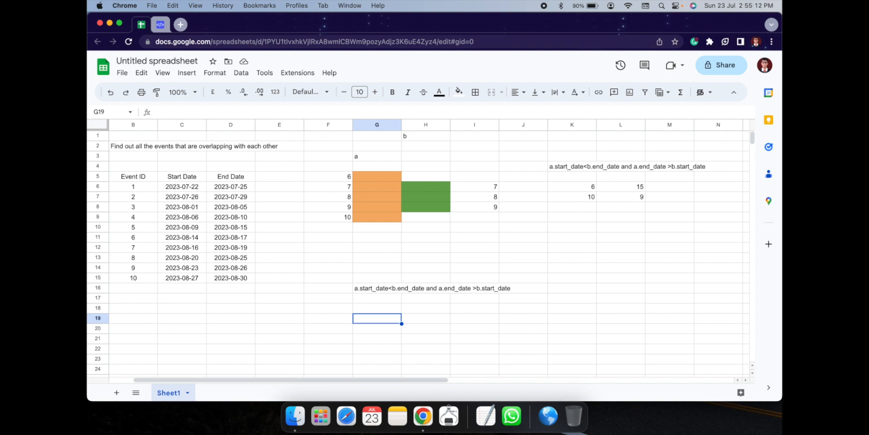
type("9")
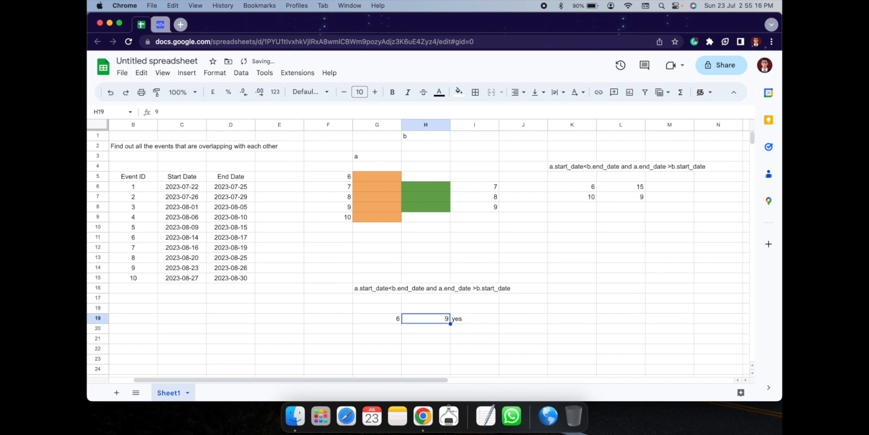
left_click(377, 340)
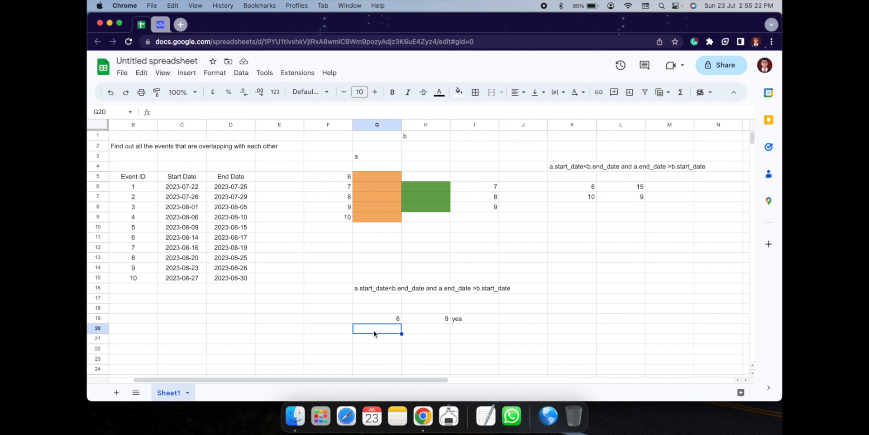
type("10")
left_click(474, 328)
type("yes")
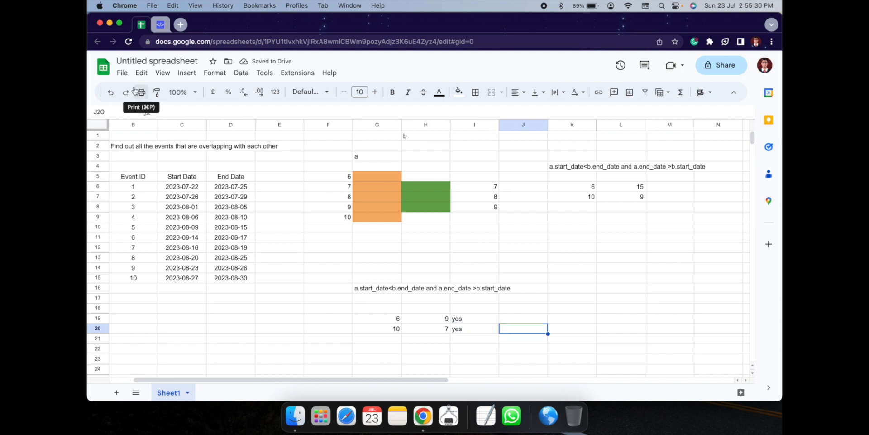
left_click(161, 24)
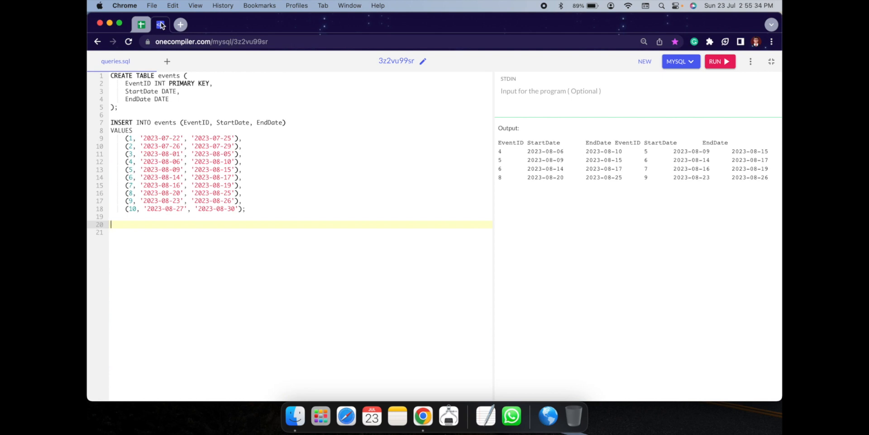
Step: Begin a query 'select * from events a inner join events b on (...)'
type("select")
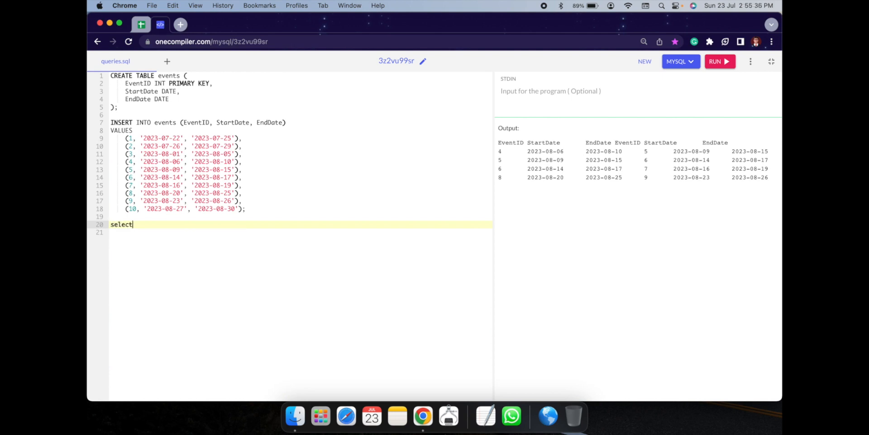
type("* from")
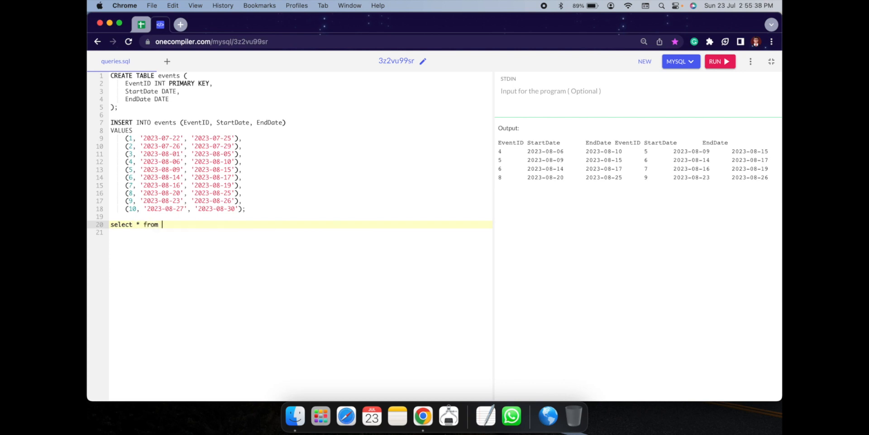
type("events")
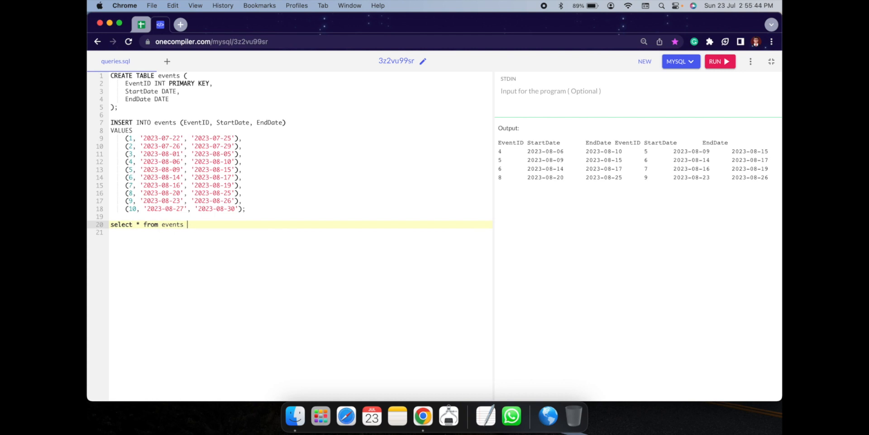
type("a")
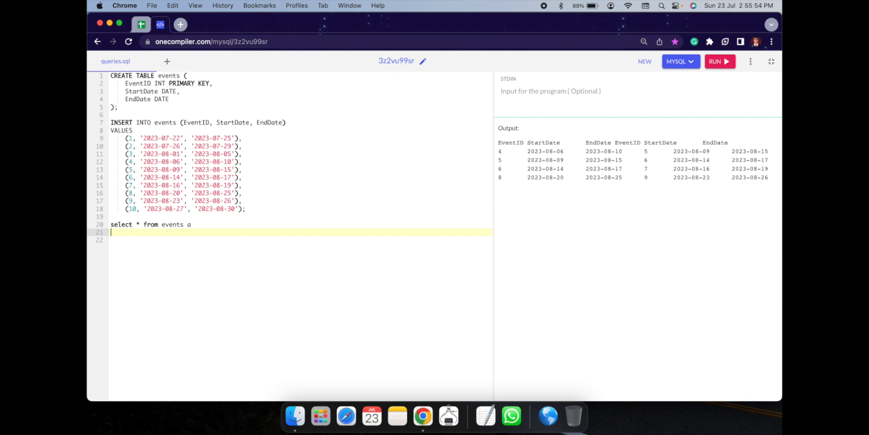
type("inner join eve")
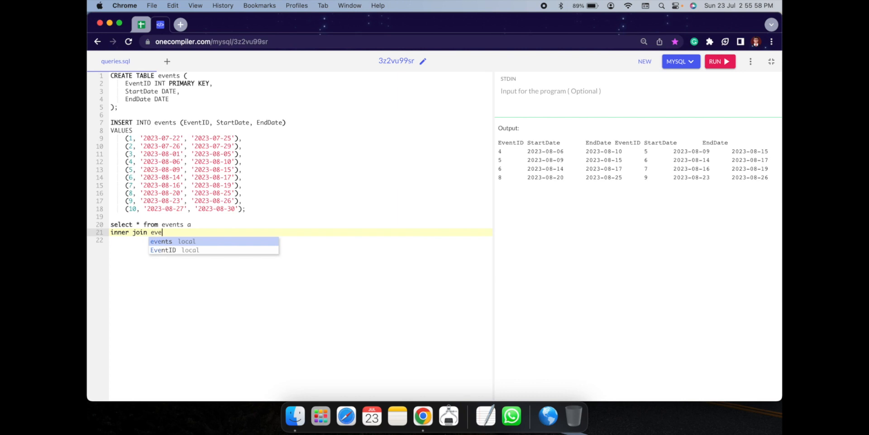
type("nts b")
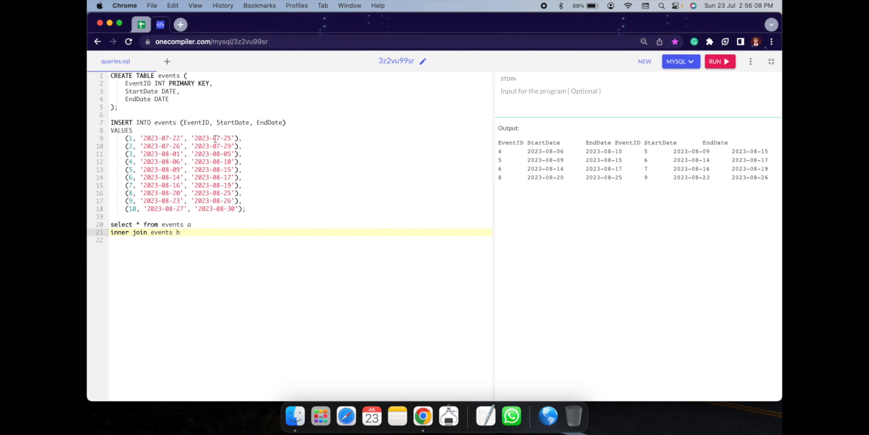
type("()")
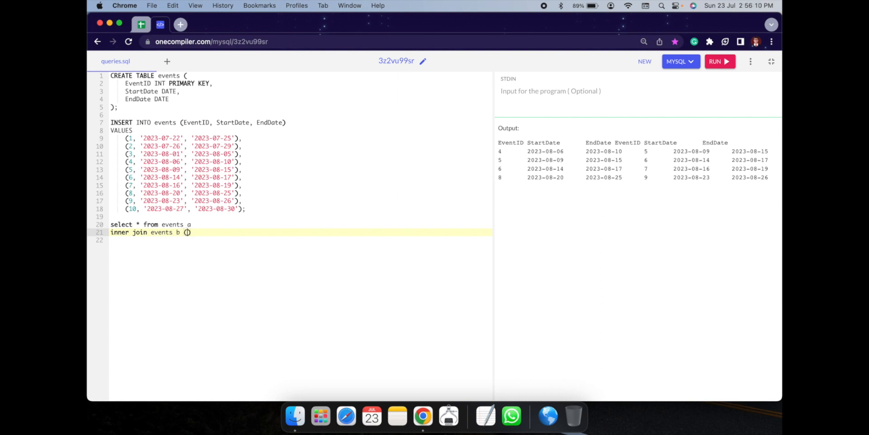
type("on")
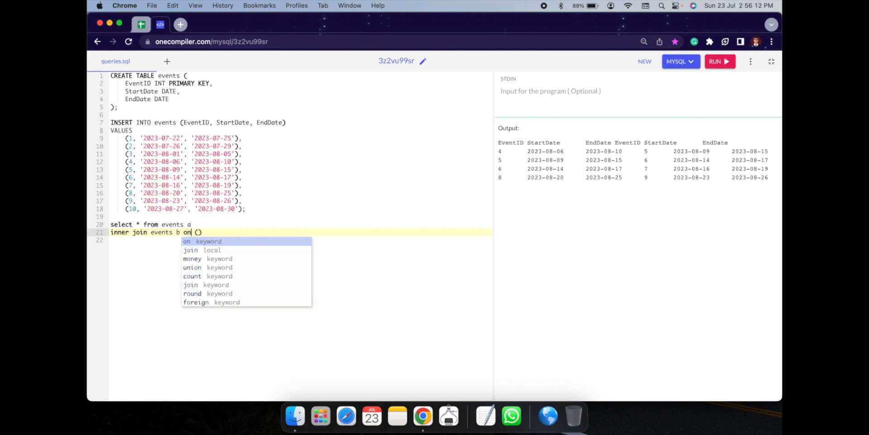
Step: Join on a.StartDate<b.EndDate and a.EndDate>b.StartDate, then run the query
type("a")
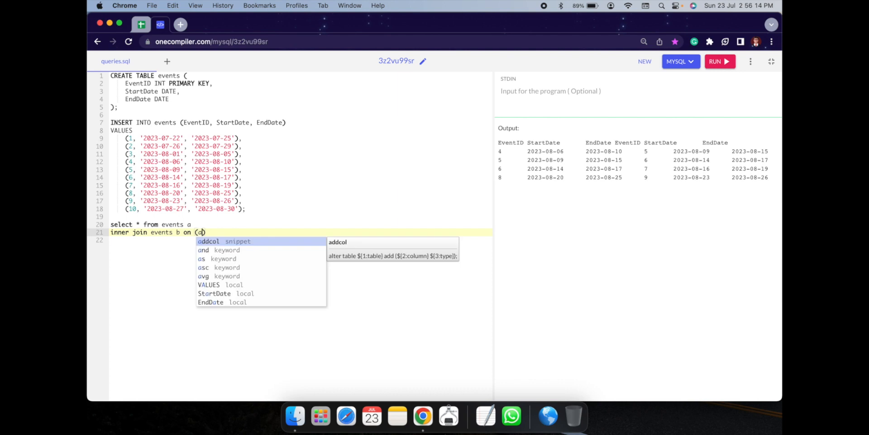
type(".s")
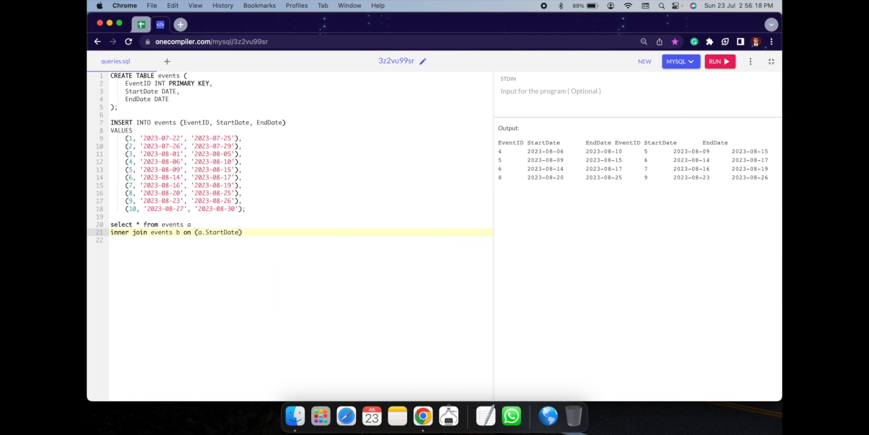
type("<b.")
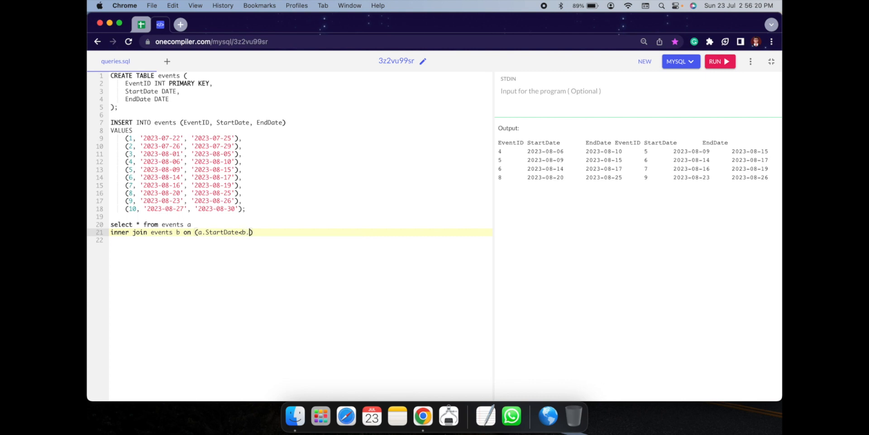
type("EndDate)")
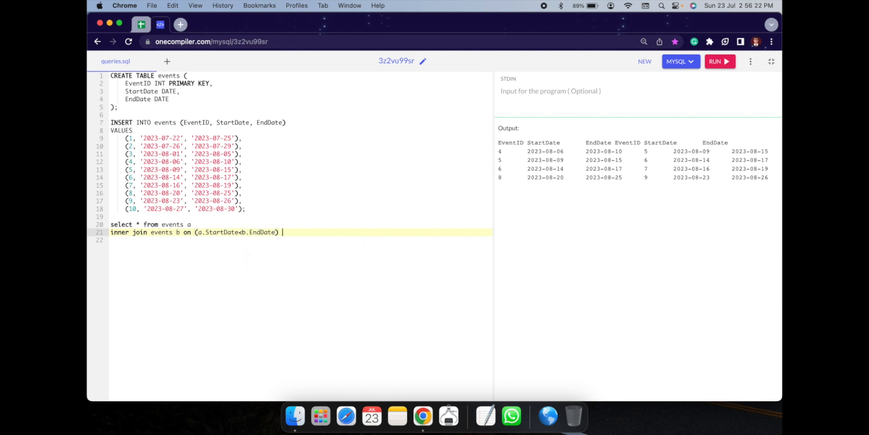
type("and ()")
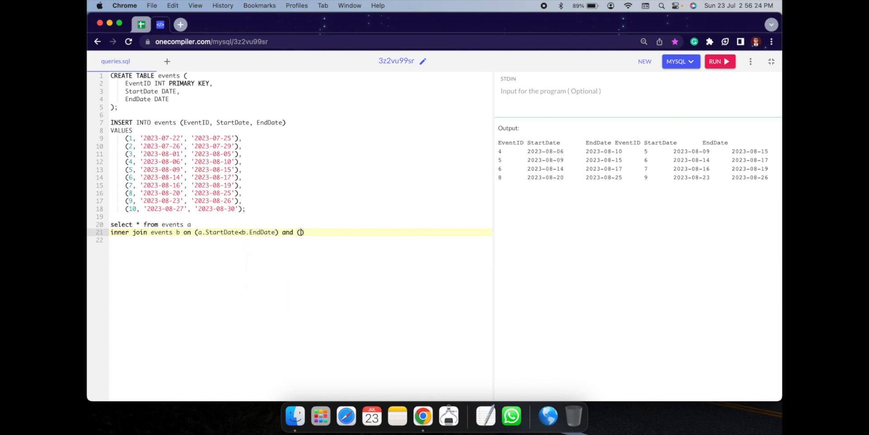
type("a.en")
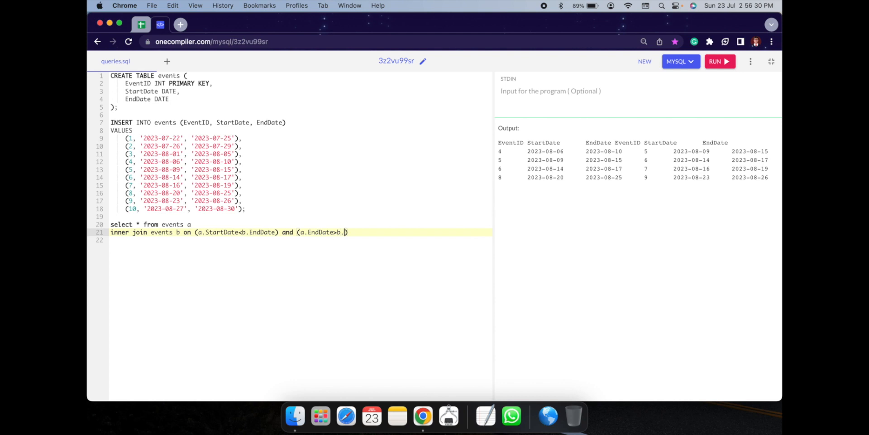
type("StartDate)")
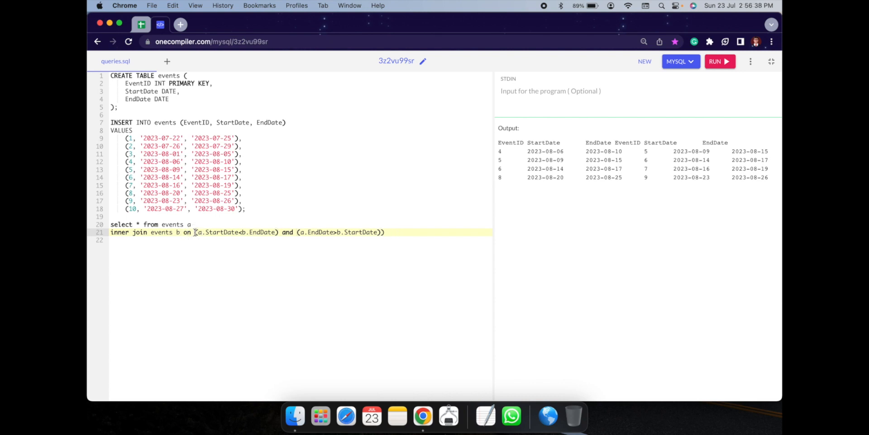
left_click(720, 61)
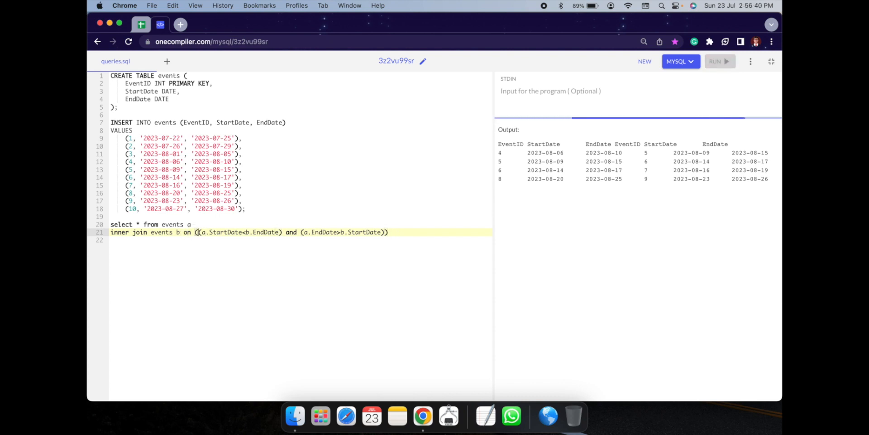
left_click(720, 62)
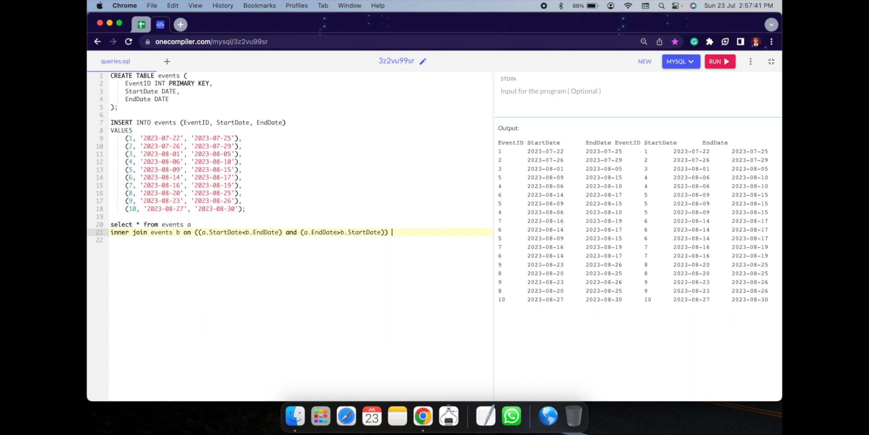
Step: Add 'and a.EventID <> b.EventID' to the join condition and rerun the query
type("a.events")
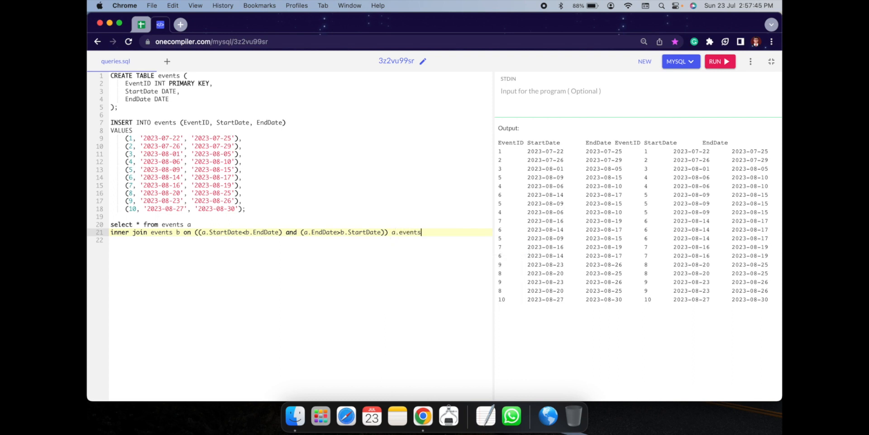
type("and")
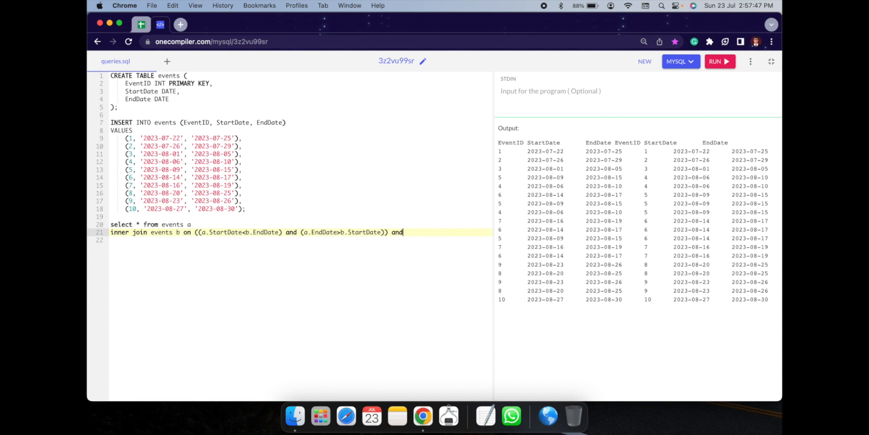
type("a.eve")
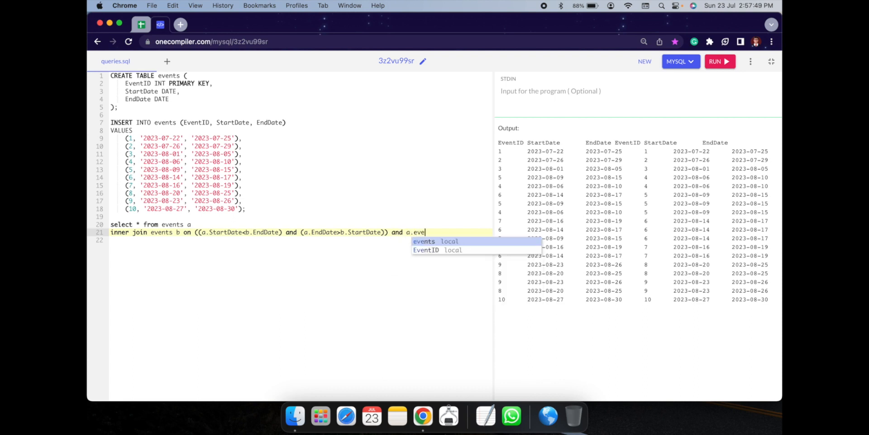
type("ntID")
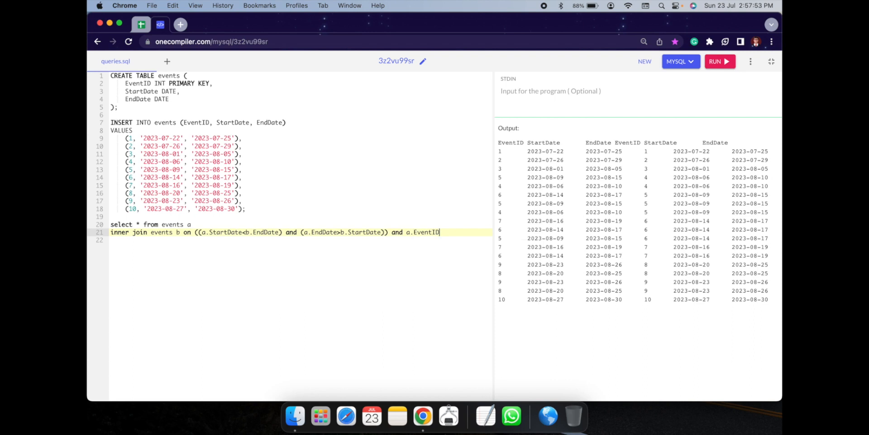
type("<> b")
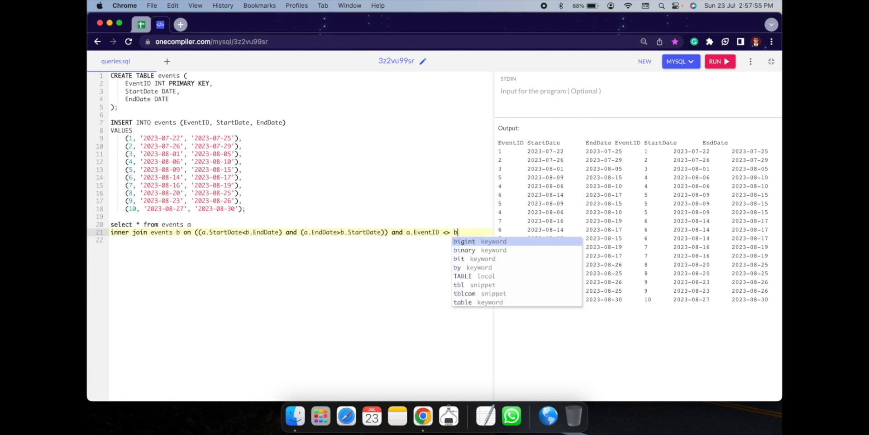
type(".EventID")
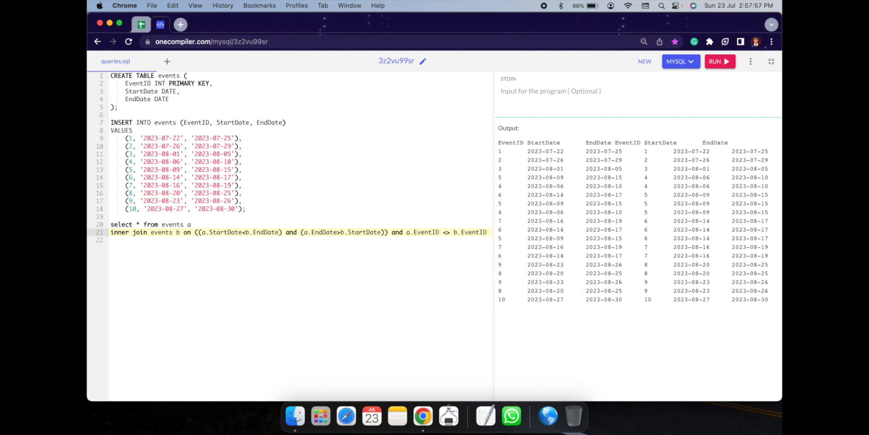
left_click(720, 62)
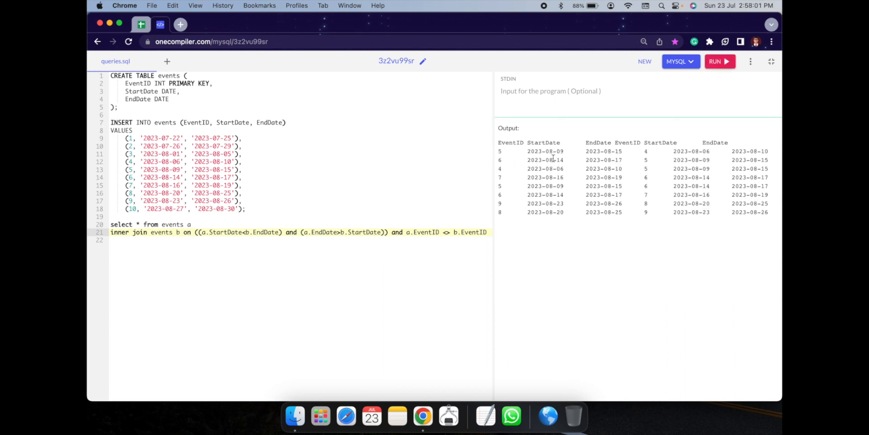
mouse_move(565, 156)
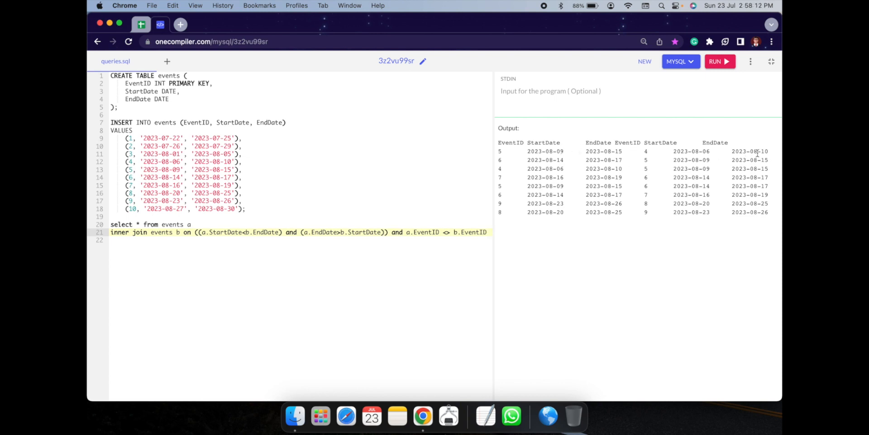
mouse_move(501, 150)
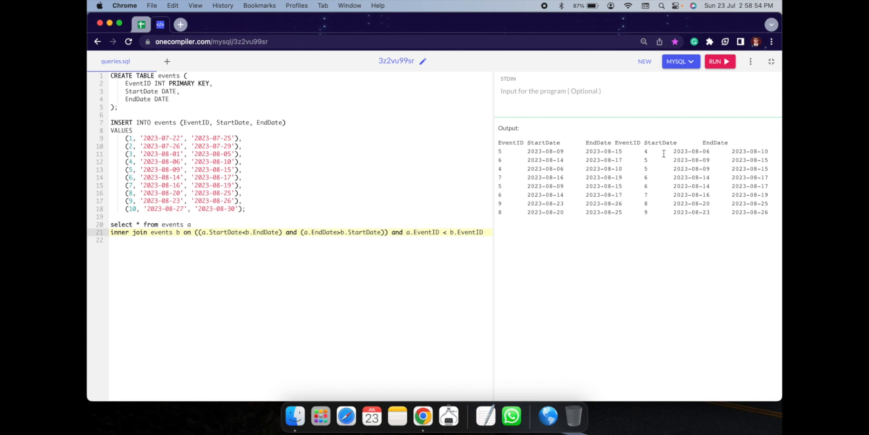
Step: Rerun the query with a.EventID < b.EventID so each overlapping pair appears once
left_click(719, 61)
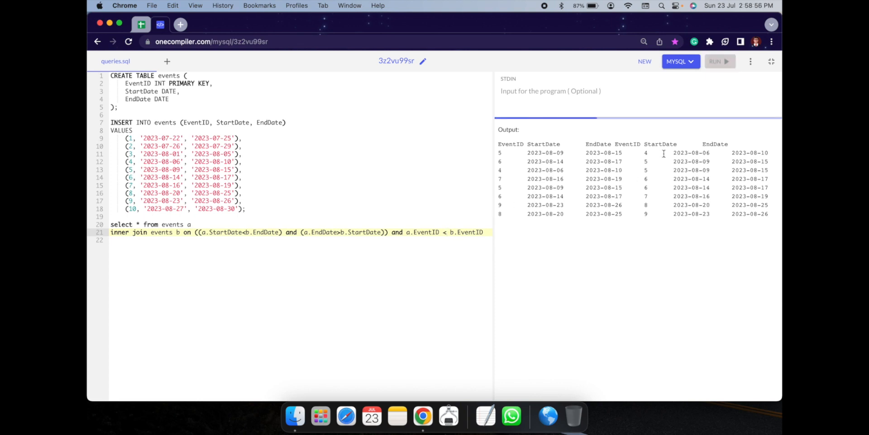
left_click(719, 61)
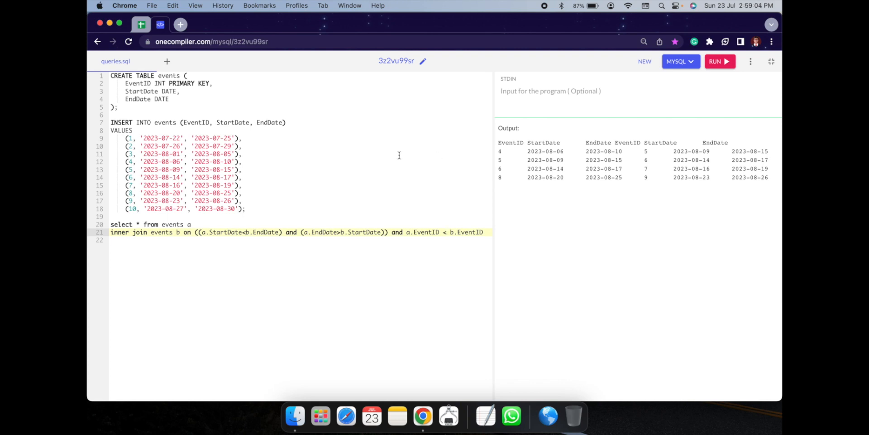
mouse_move(141, 25)
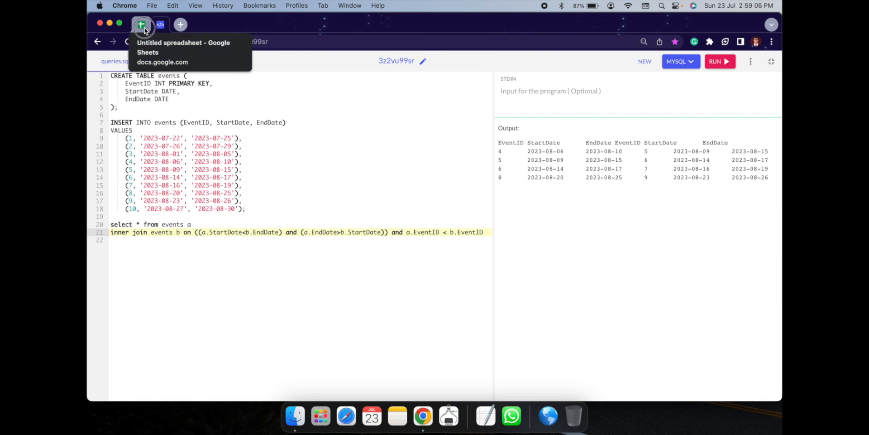
Step: Move the green b bar down to H9:H11 and label its start as day 10
left_click(140, 24)
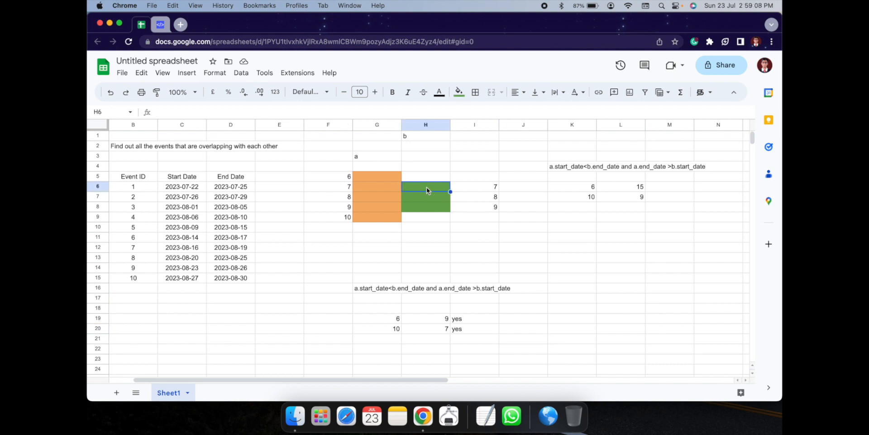
mouse_move(436, 207)
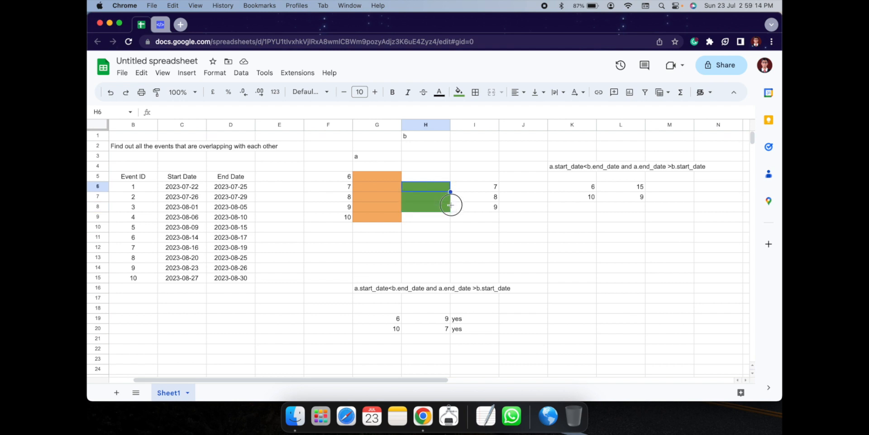
left_click_drag(426, 187, 450, 207)
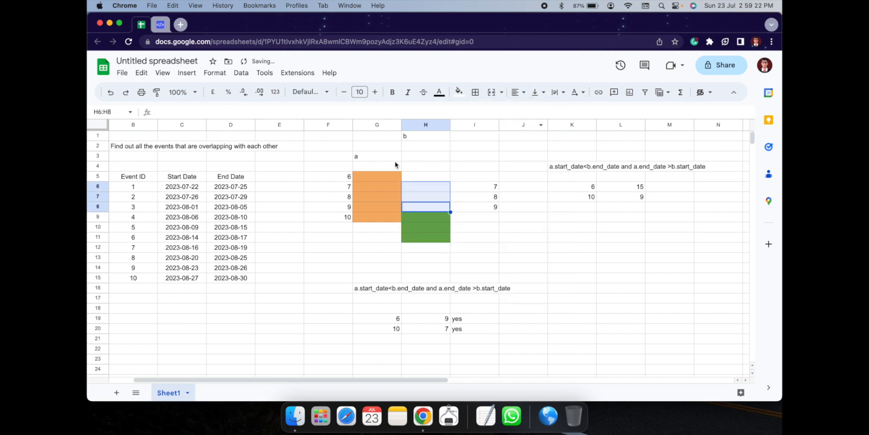
type("10")
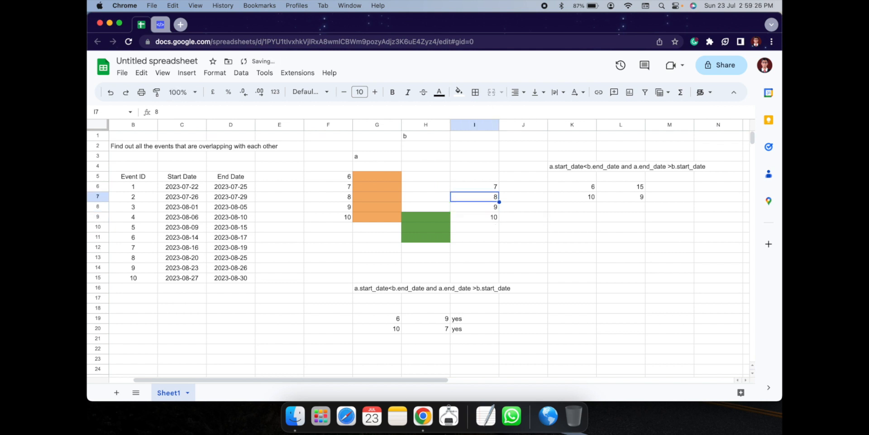
Step: Clear the old b labels and add 11 and 12 below, then return to OneCompiler
left_click(474, 187)
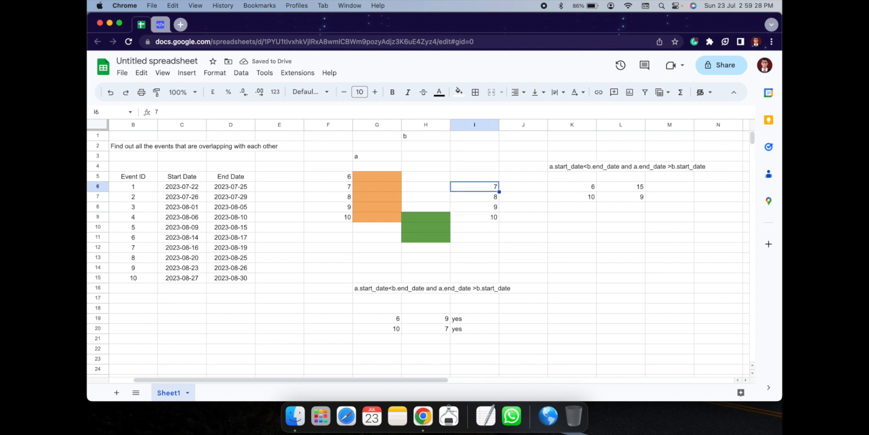
left_click_drag(473, 187, 474, 197)
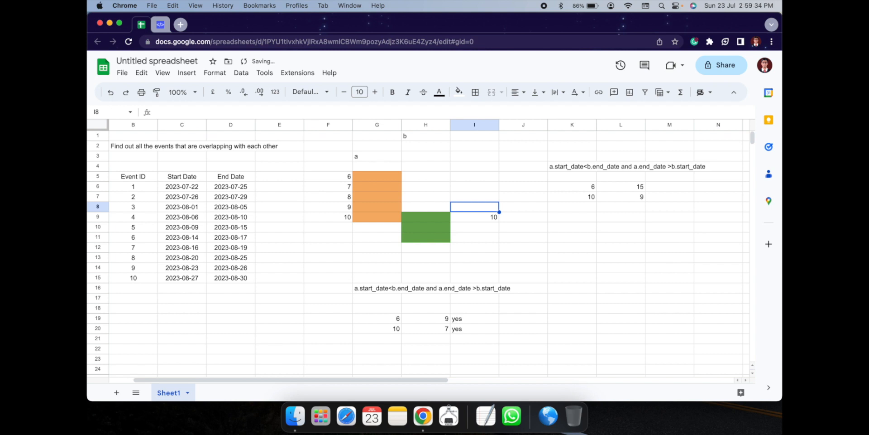
left_click(425, 247)
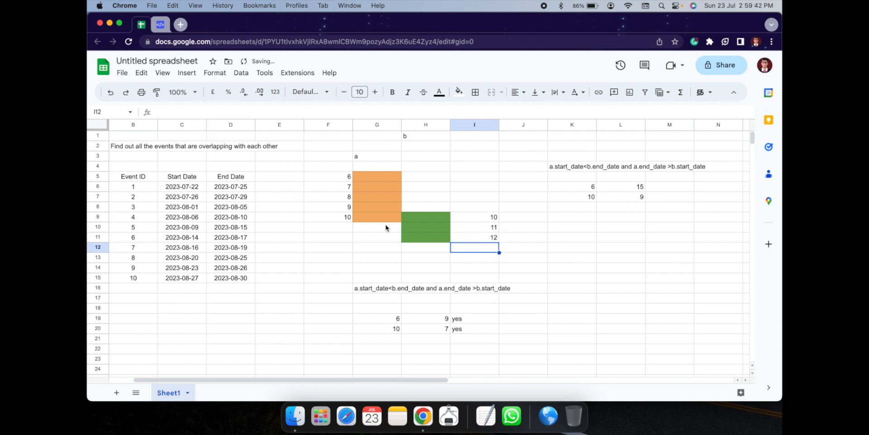
mouse_move(298, 210)
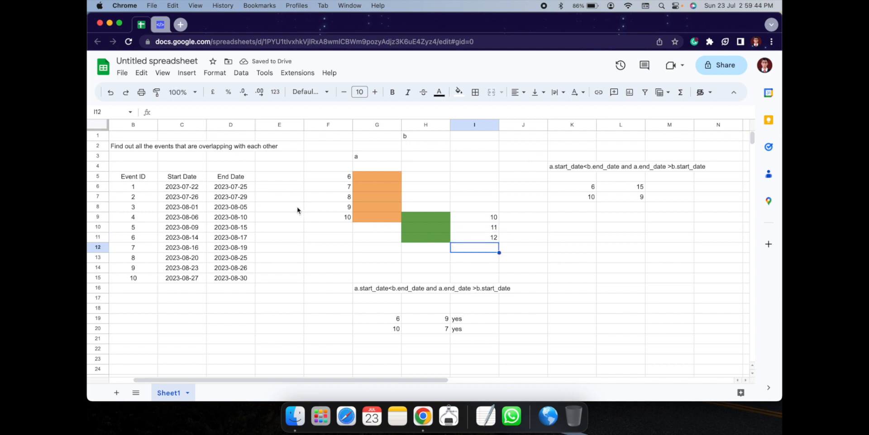
left_click(140, 25)
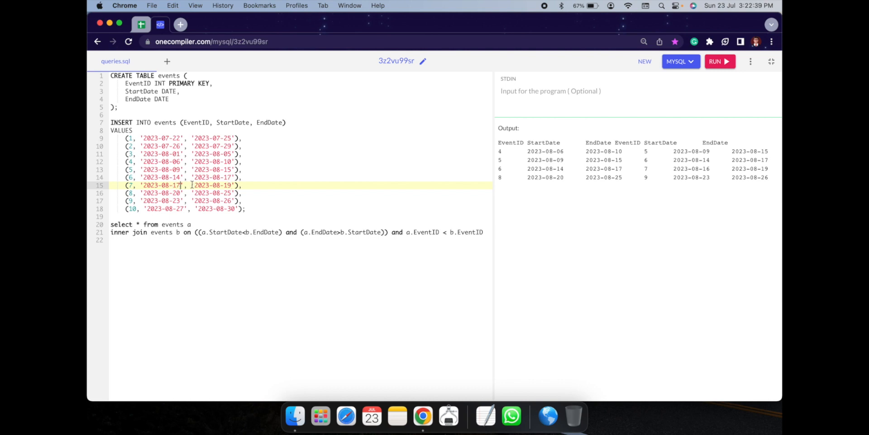
Step: Rerun with event 7 starting 2023-08-17 and make the join comparisons inclusive (<=, >=)
left_click(720, 61)
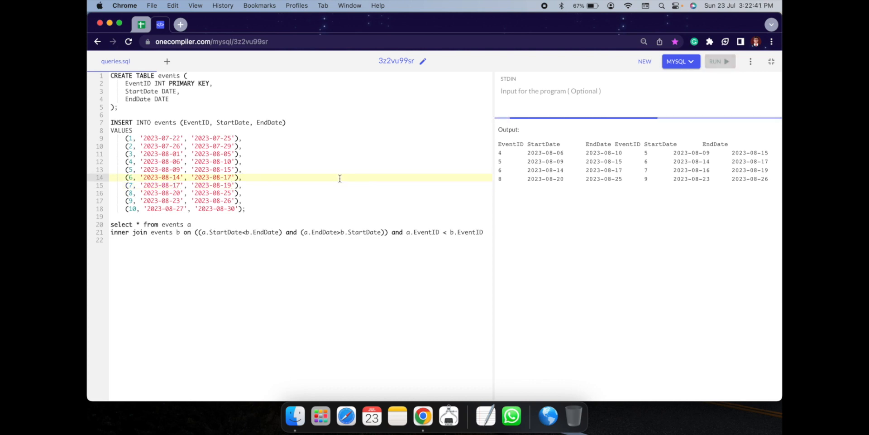
left_click(720, 61)
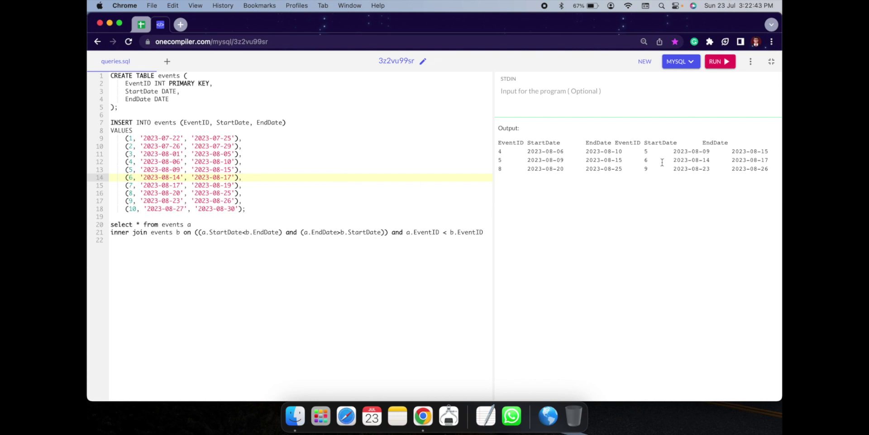
left_click(246, 232)
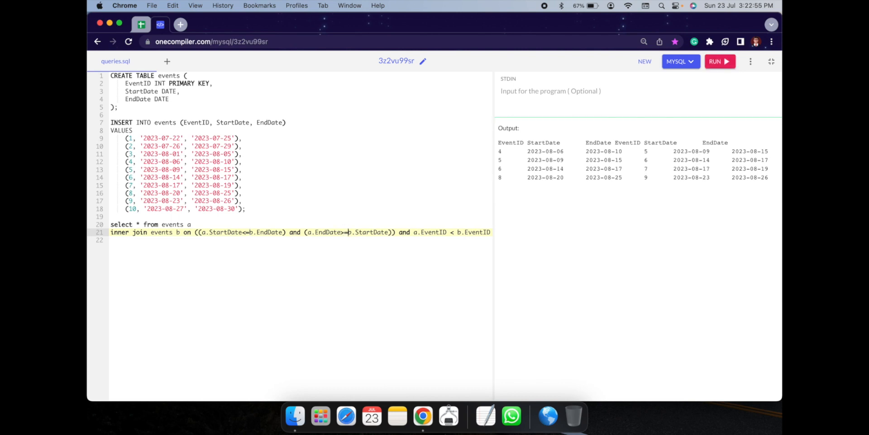
mouse_move(498, 175)
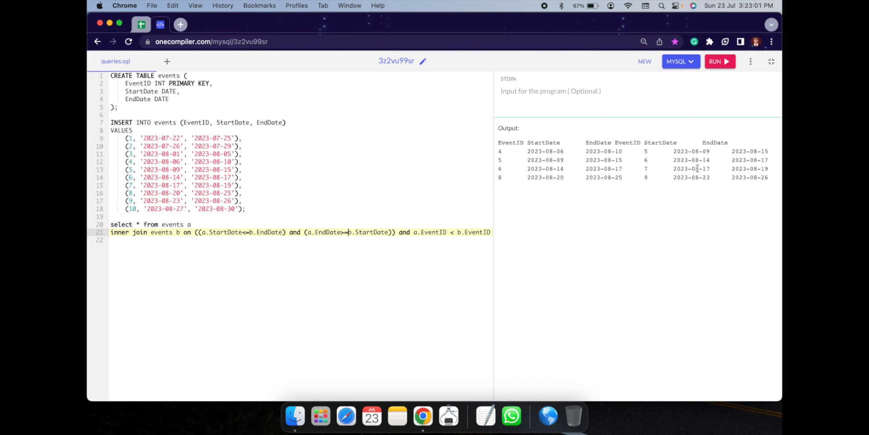
mouse_move(428, 187)
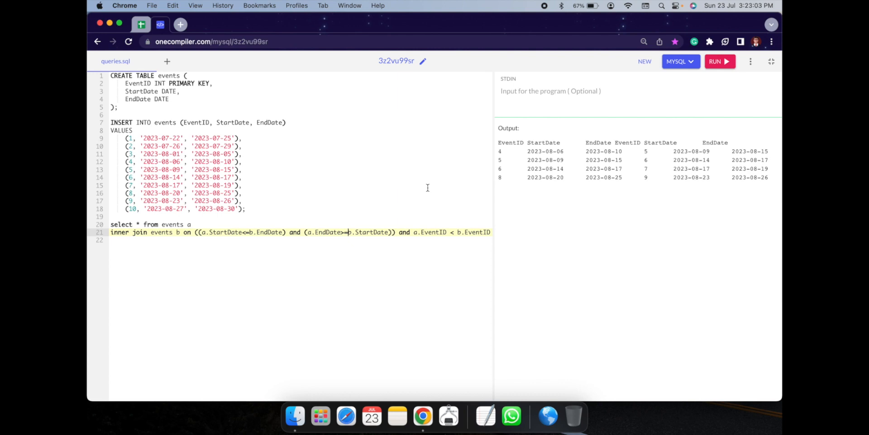